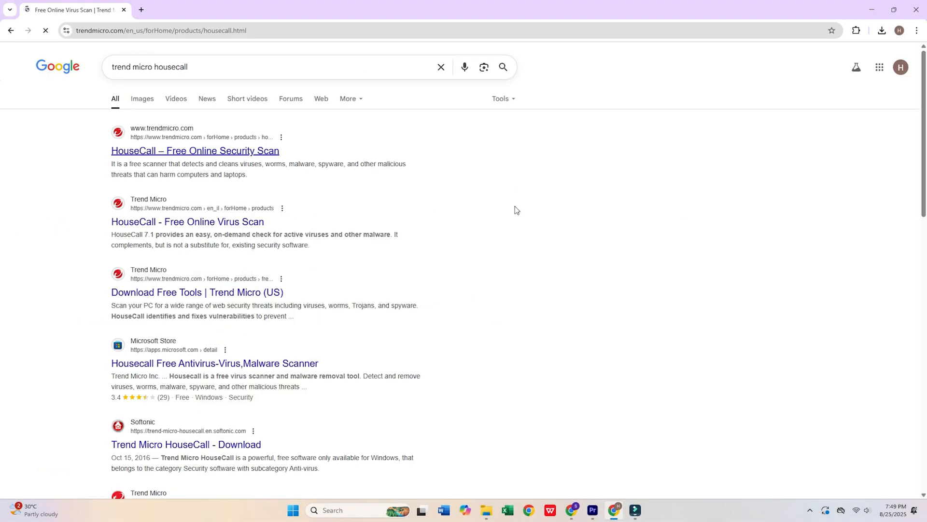
- Open the Trend Micro HouseCall result, then Windows Security from the Windows search results
{"action": "left_click", "coordinate": [194, 151]}
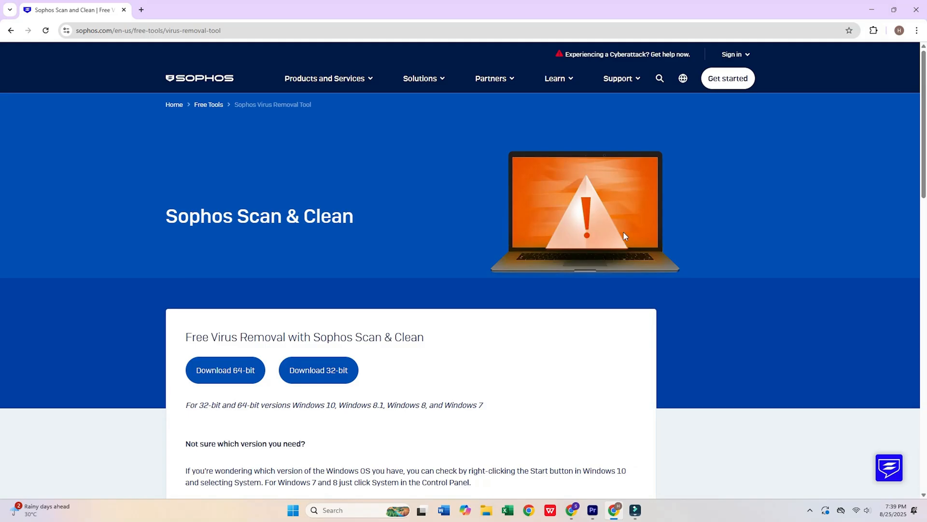
{"action": "mouse_move", "coordinate": [676, 182]}
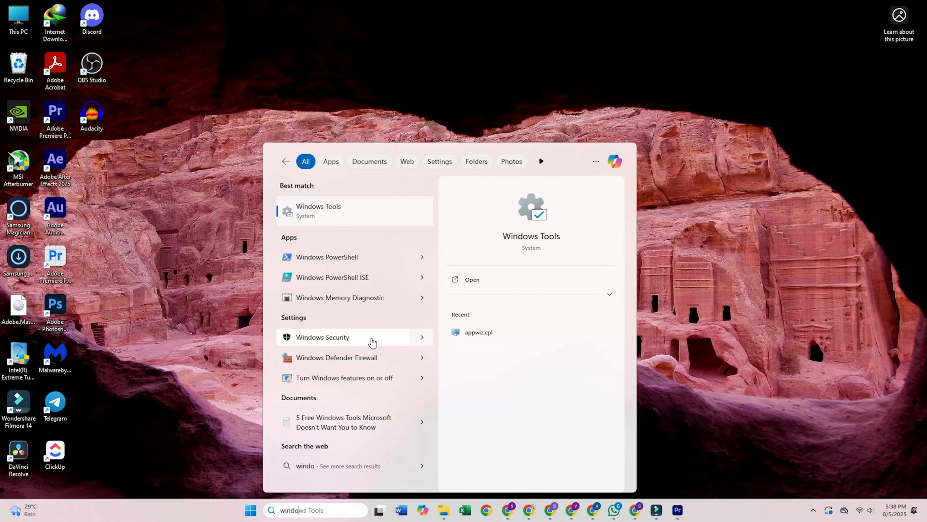
{"action": "left_click", "coordinate": [323, 337]}
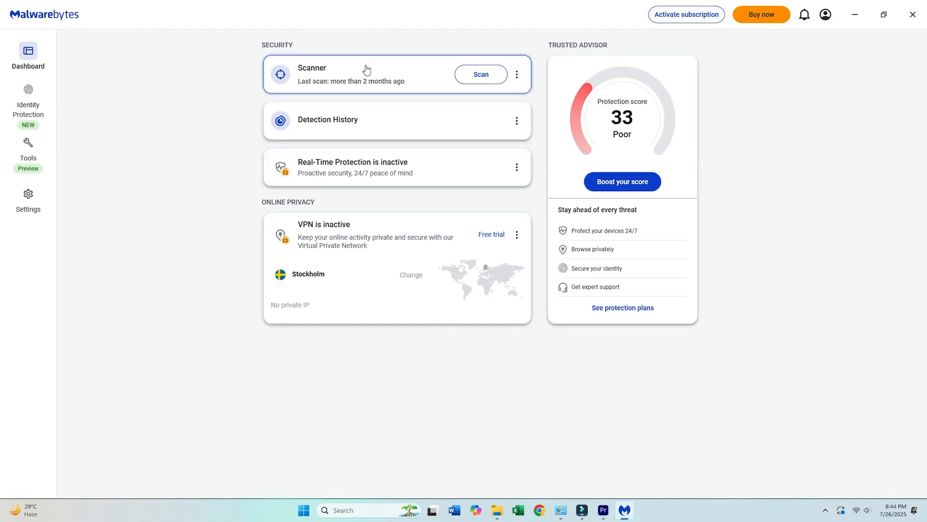
{"action": "mouse_move", "coordinate": [455, 120]}
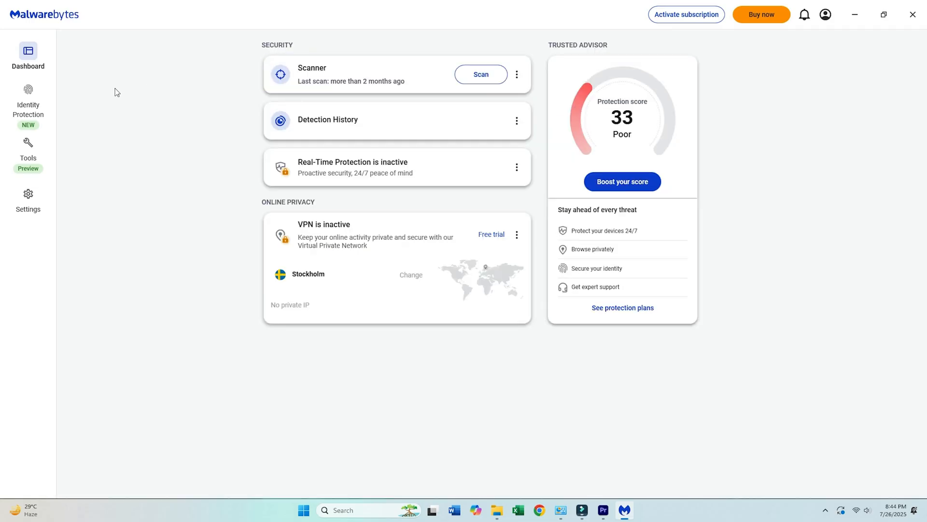
{"action": "mouse_move", "coordinate": [500, 168]}
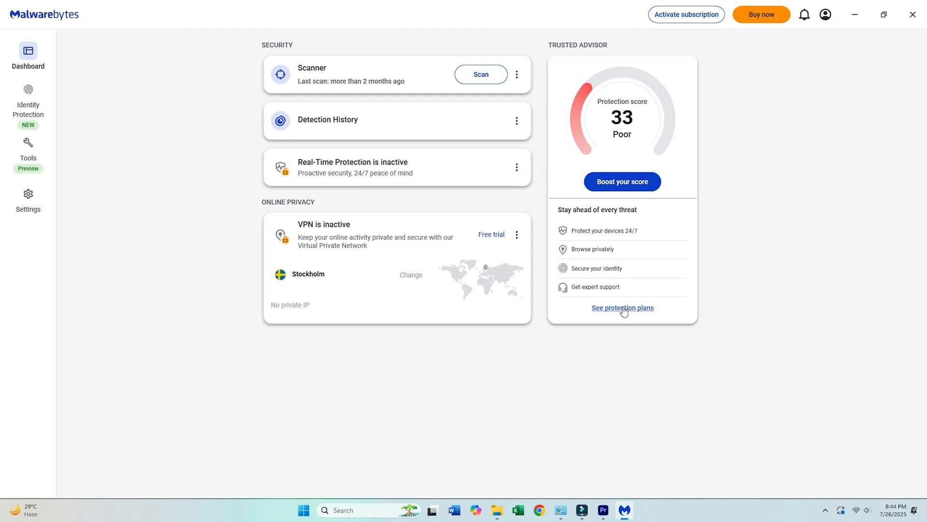
- View Malwarebytes Identity Protection, then the General settings down to display and language options
{"action": "left_click", "coordinate": [28, 100]}
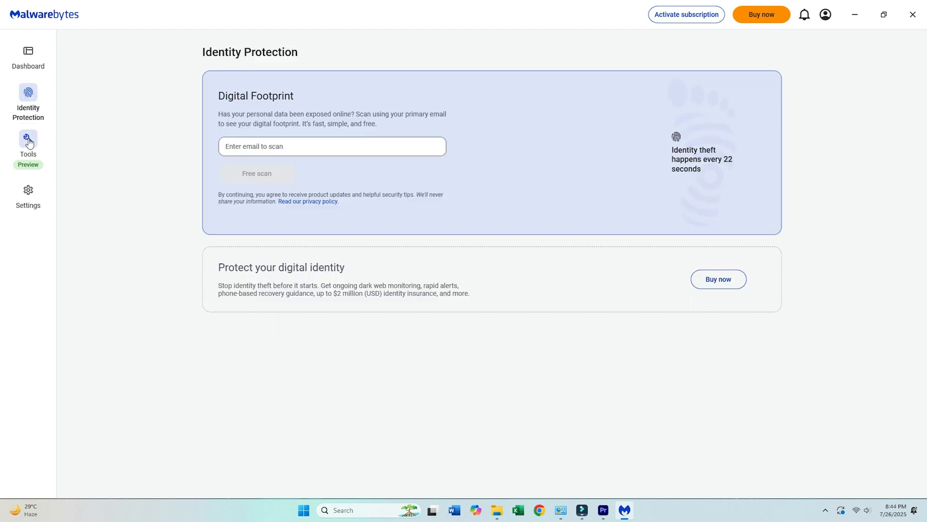
{"action": "left_click", "coordinate": [28, 56]}
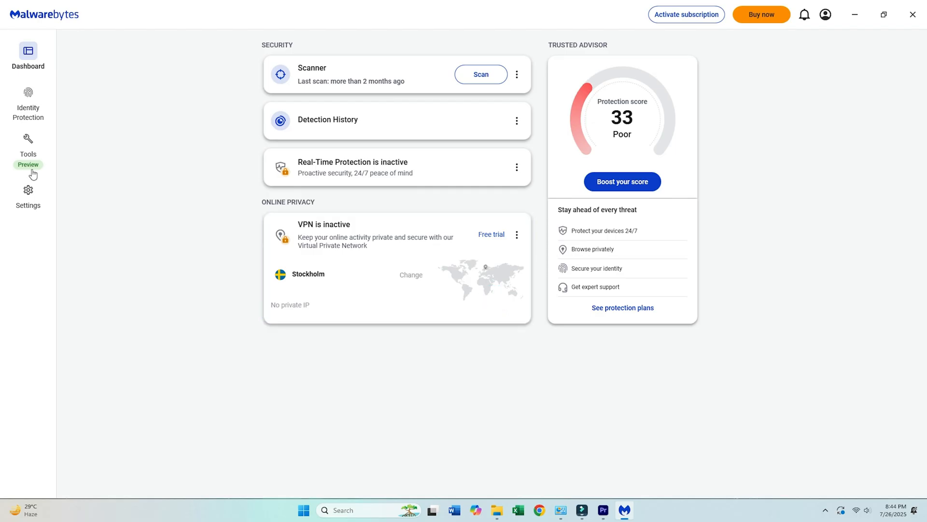
{"action": "left_click", "coordinate": [28, 193]}
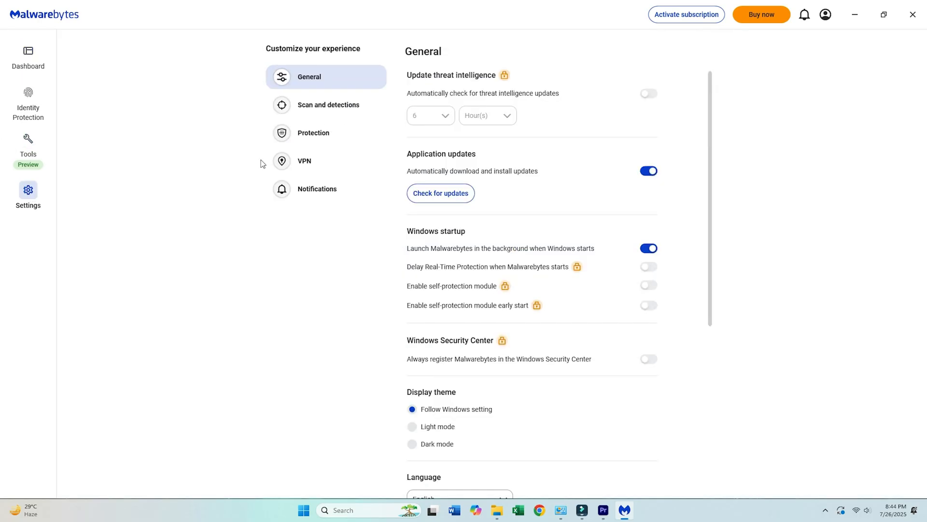
{"action": "scroll", "scroll_direction": "down", "scroll_amount": 3}
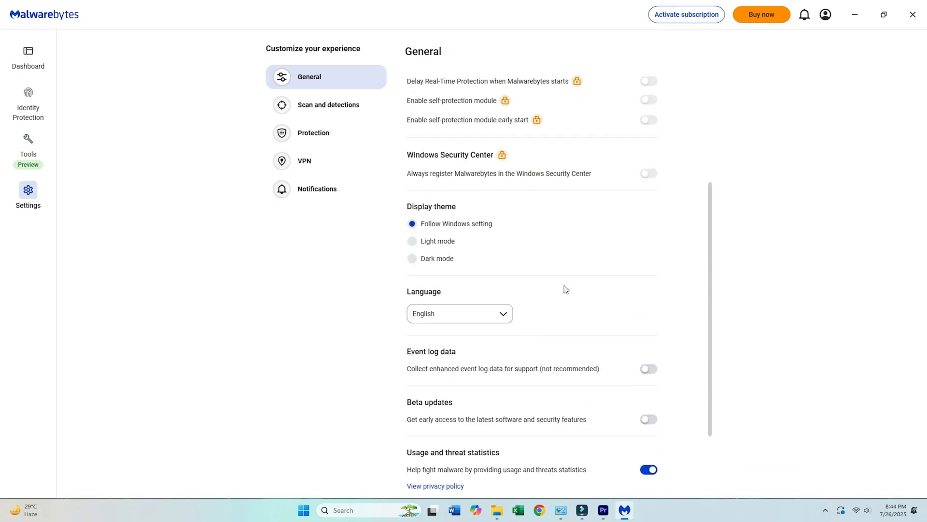
{"action": "scroll", "scroll_direction": "down", "scroll_amount": 3}
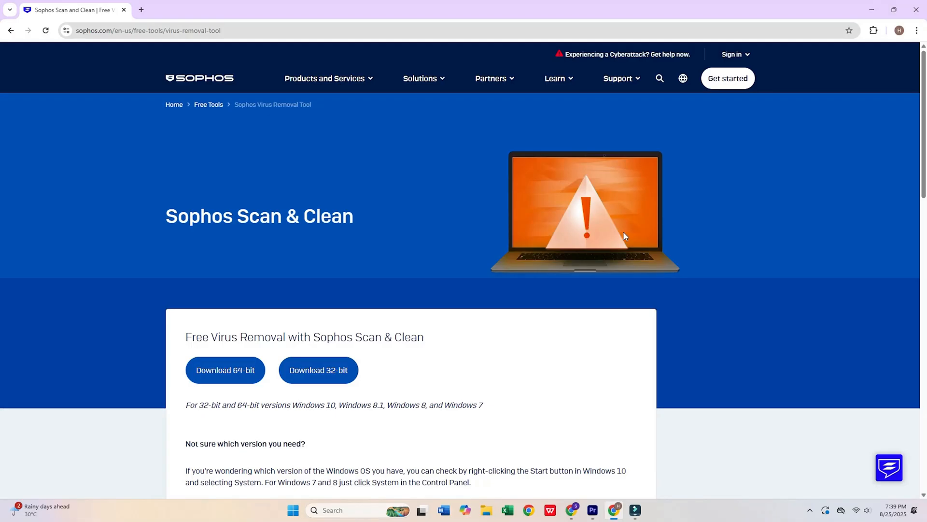
{"action": "mouse_move", "coordinate": [676, 182]}
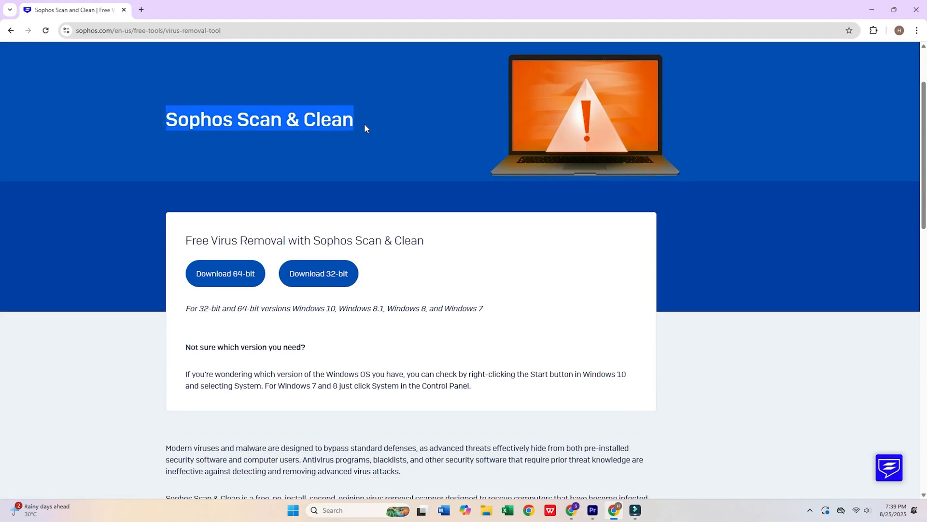
- Read the Sophos Scan & Clean page to its footer and show the Products and Services menu
{"action": "scroll", "scroll_direction": "down", "scroll_amount": 3}
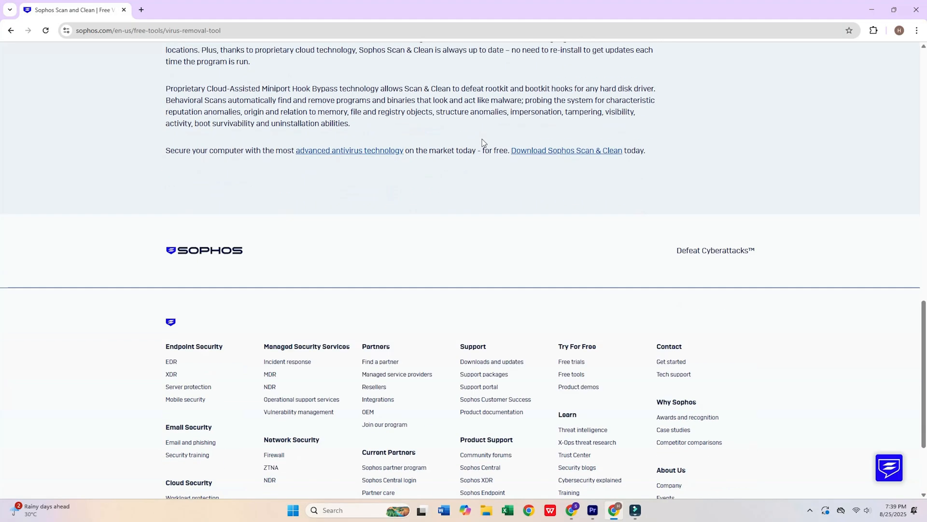
{"action": "scroll", "scroll_direction": "up", "scroll_amount": 3}
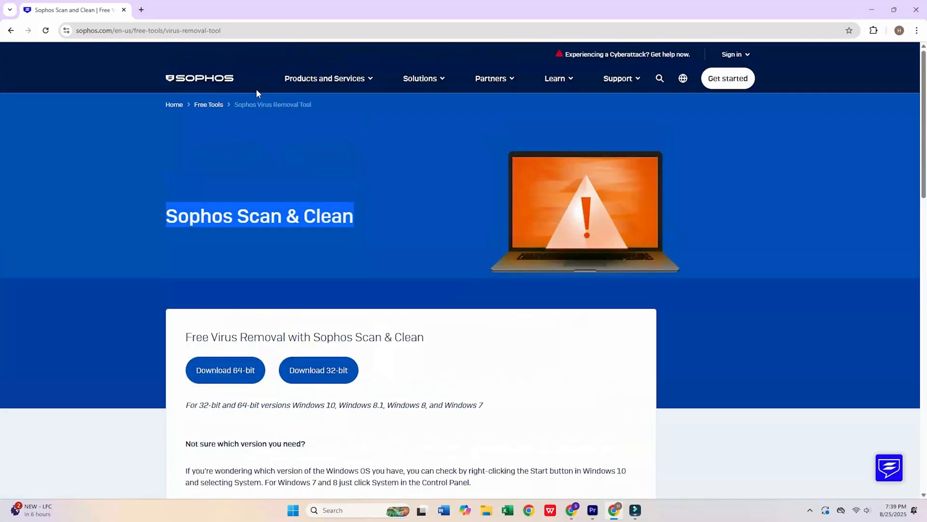
{"action": "left_click", "coordinate": [324, 78]}
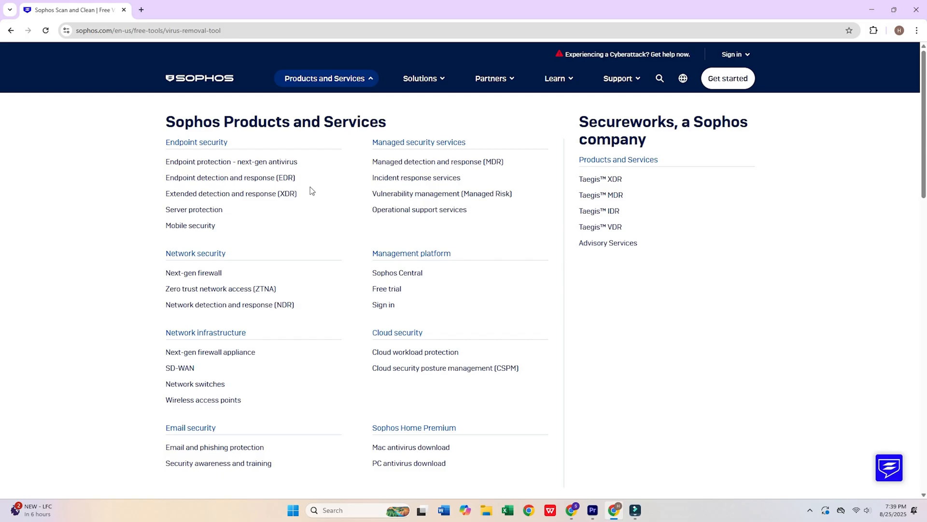
{"action": "mouse_move", "coordinate": [190, 225]}
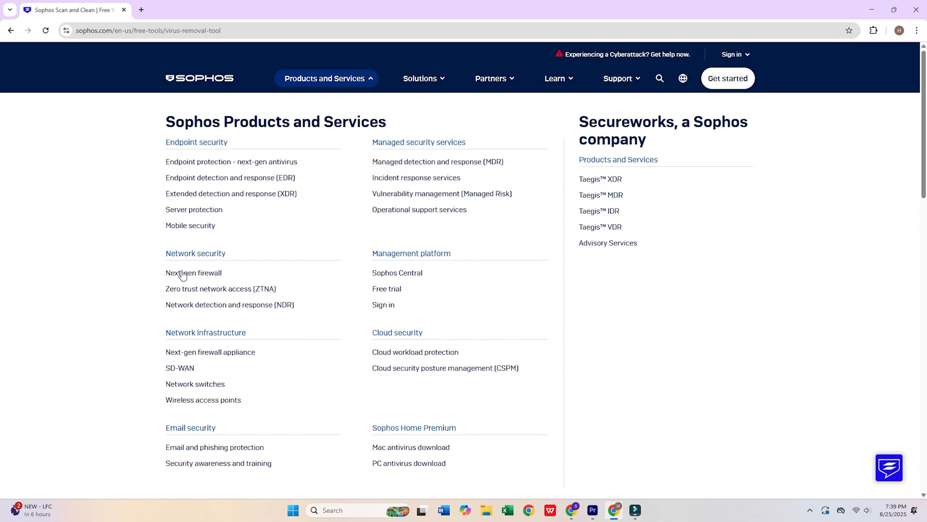
{"action": "mouse_move", "coordinate": [386, 289]}
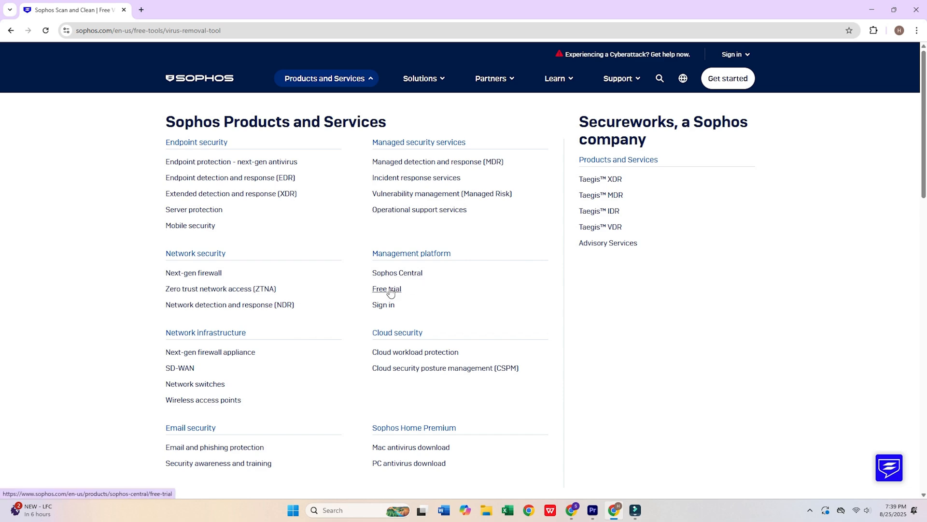
{"action": "mouse_move", "coordinate": [179, 367]}
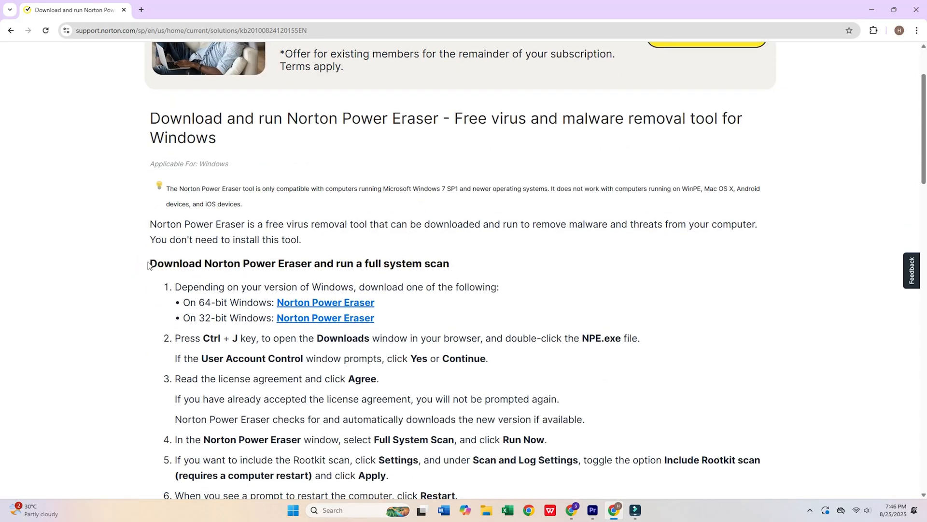
- Read through the Norton Power Eraser support article's download and run instructions
{"action": "scroll", "scroll_direction": "down", "scroll_amount": 3}
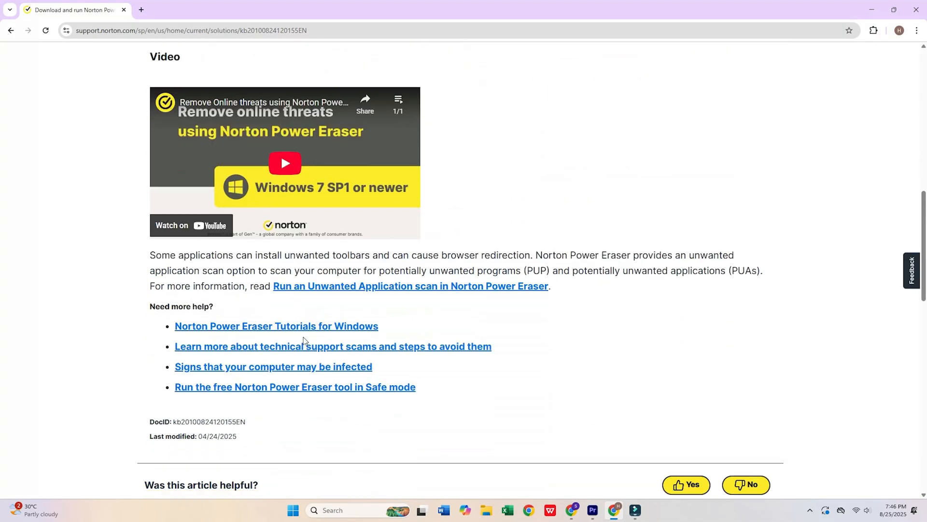
{"action": "scroll", "scroll_direction": "up", "scroll_amount": 3}
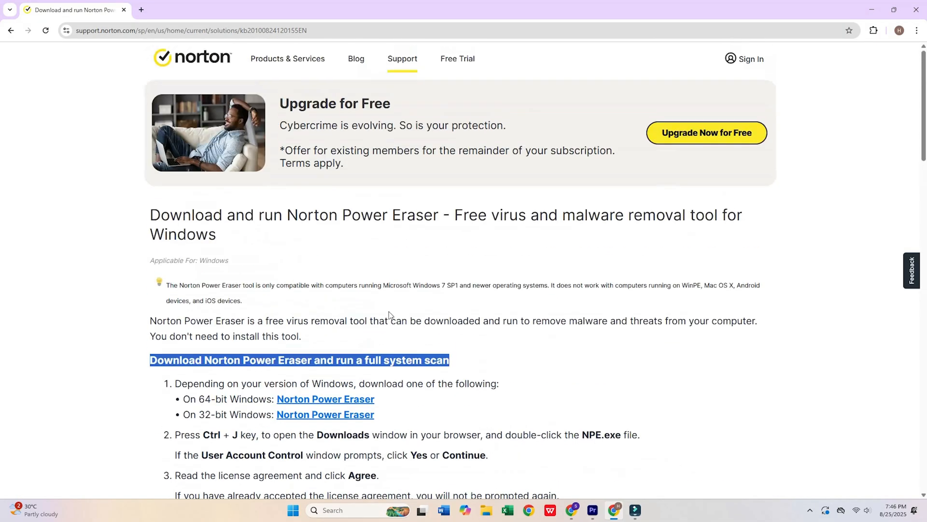
{"action": "scroll", "scroll_direction": "down", "scroll_amount": 3}
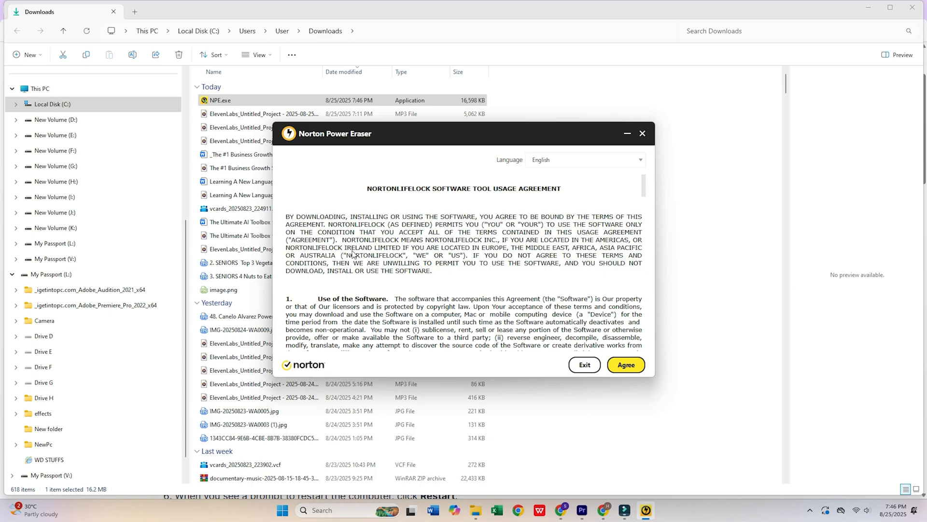
{"action": "scroll", "scroll_direction": "down", "scroll_amount": 3}
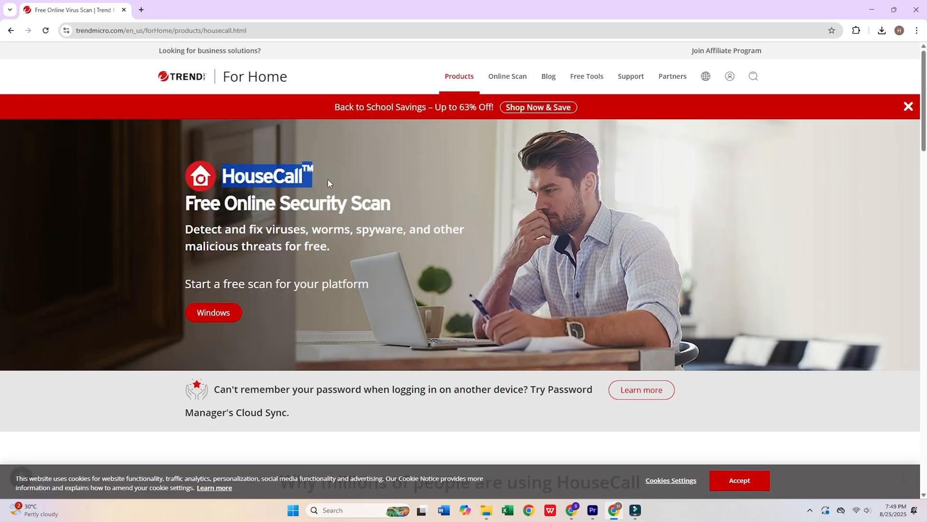
- Highlight HouseCall's Free Malware Scan and Threat Removal descriptions, then search for 'eset online scanner'
{"action": "scroll", "scroll_direction": "down", "scroll_amount": 3}
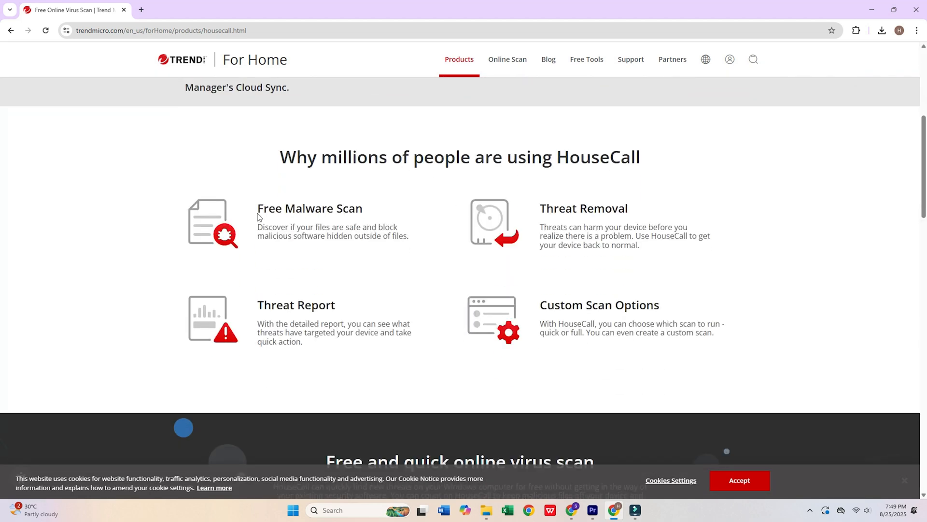
{"action": "left_click_drag", "start_coordinate": [258, 227], "coordinate": [367, 227]}
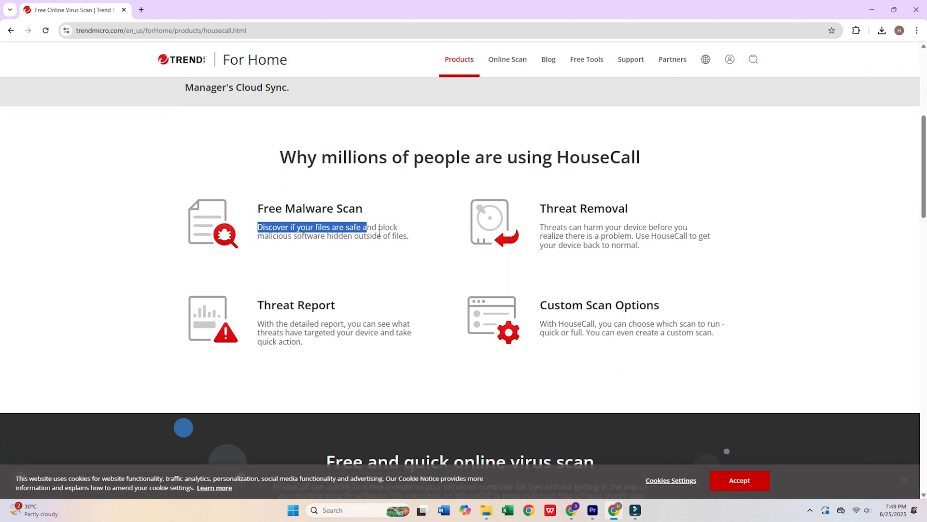
{"action": "left_click_drag", "start_coordinate": [539, 226], "coordinate": [640, 244]}
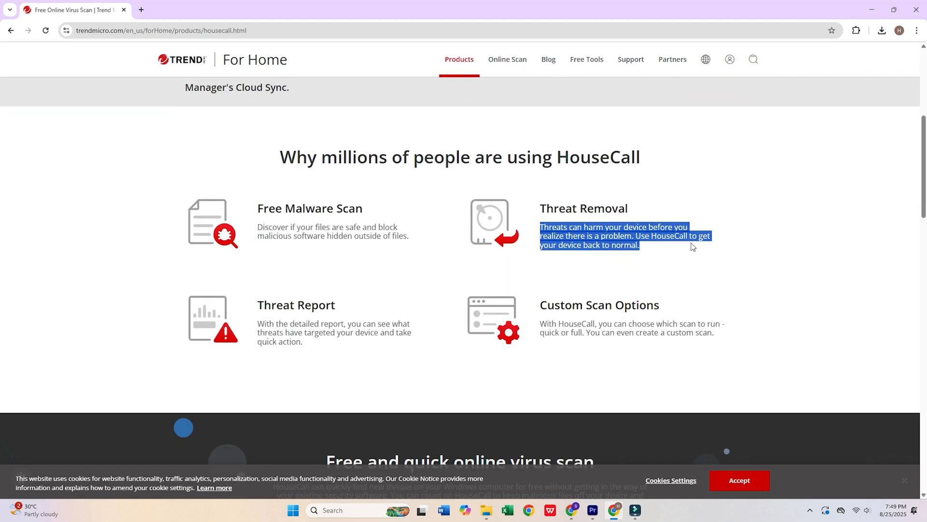
{"action": "left_click", "coordinate": [683, 222]}
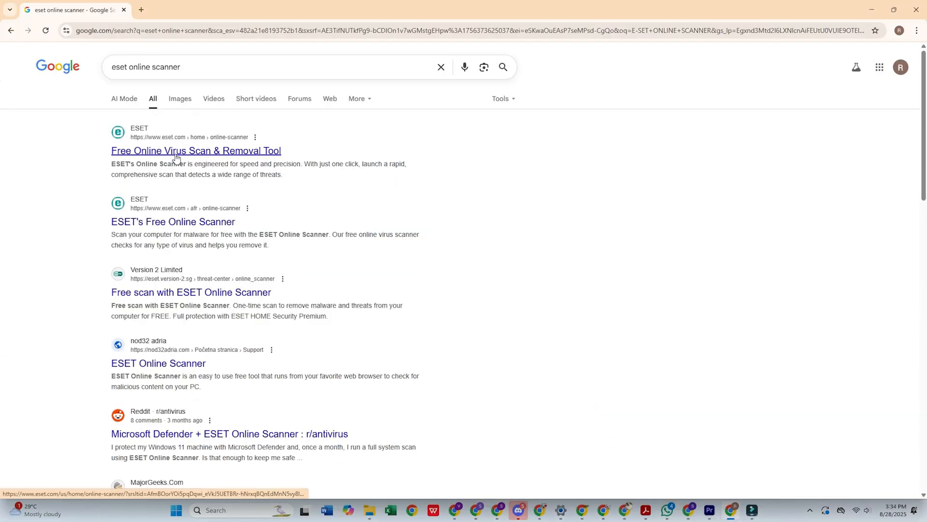
- Open ESET's Free Online Virus Scan page and browse its home protection and Why ESET? menus
{"action": "left_click", "coordinate": [196, 150]}
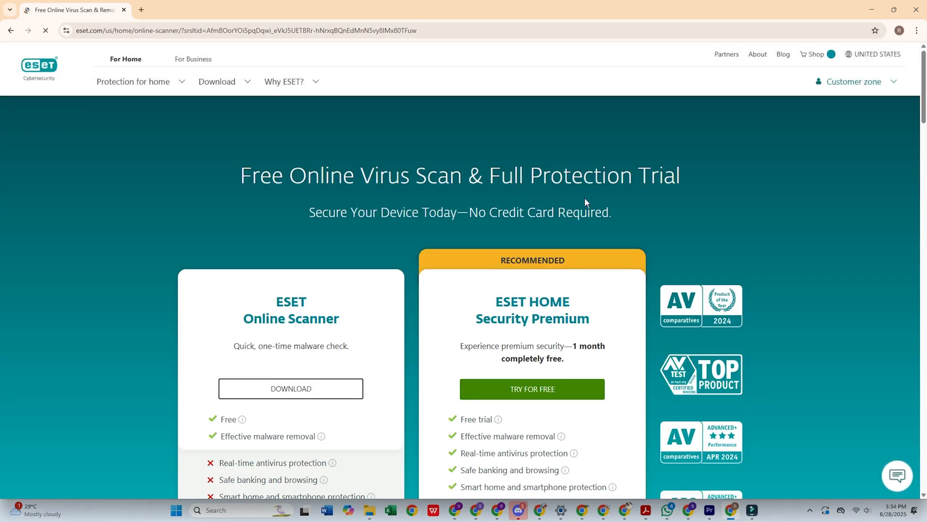
{"action": "left_click", "coordinate": [133, 81]}
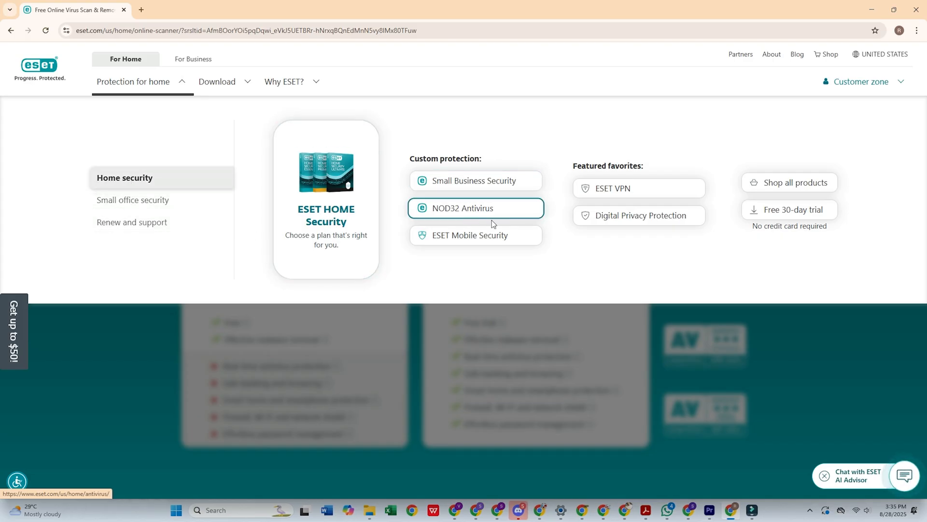
{"action": "mouse_move", "coordinate": [483, 208]}
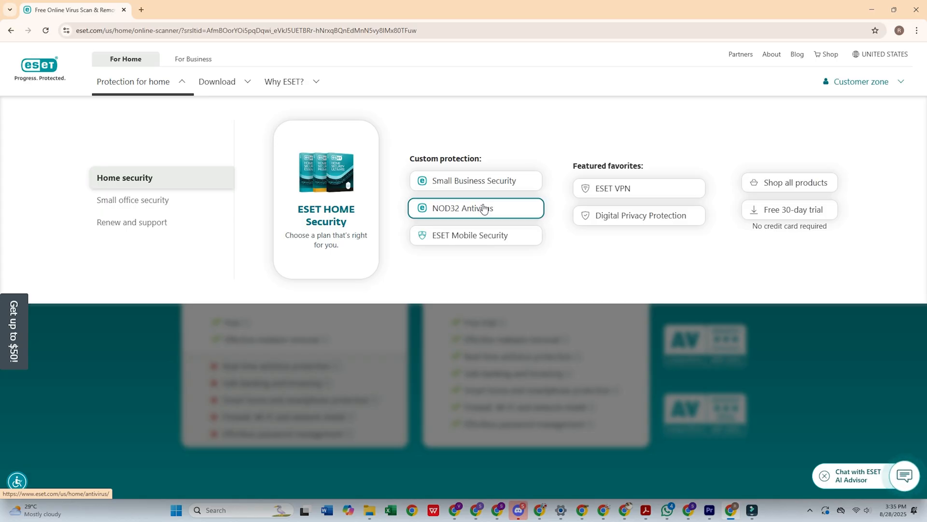
{"action": "left_click", "coordinate": [284, 81]}
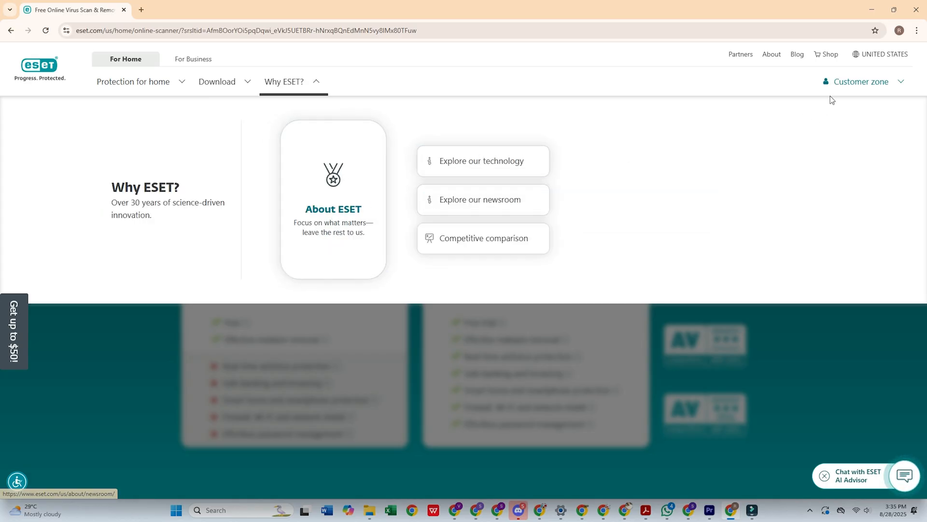
{"action": "mouse_move", "coordinate": [859, 81]}
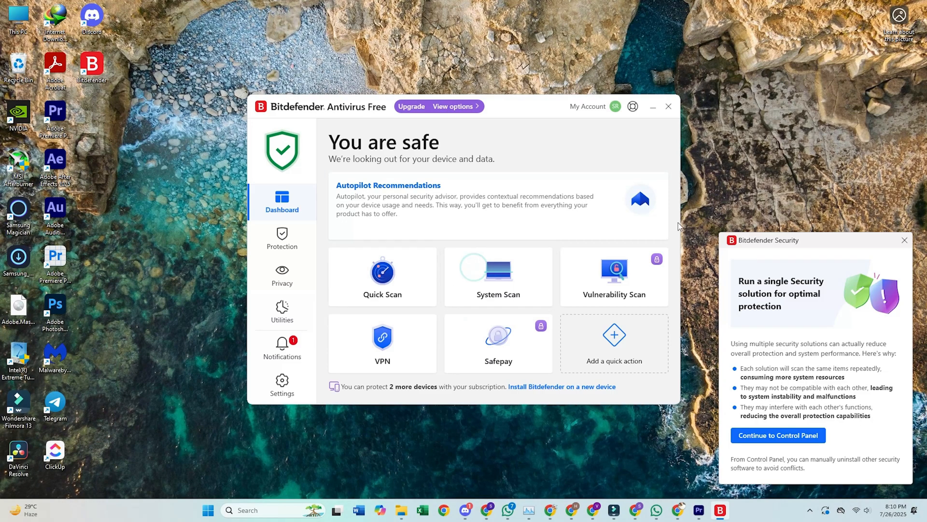
- Dismiss the multiple security solutions notice and view Bitdefender's Protection and Privacy features
{"action": "left_click", "coordinate": [904, 240]}
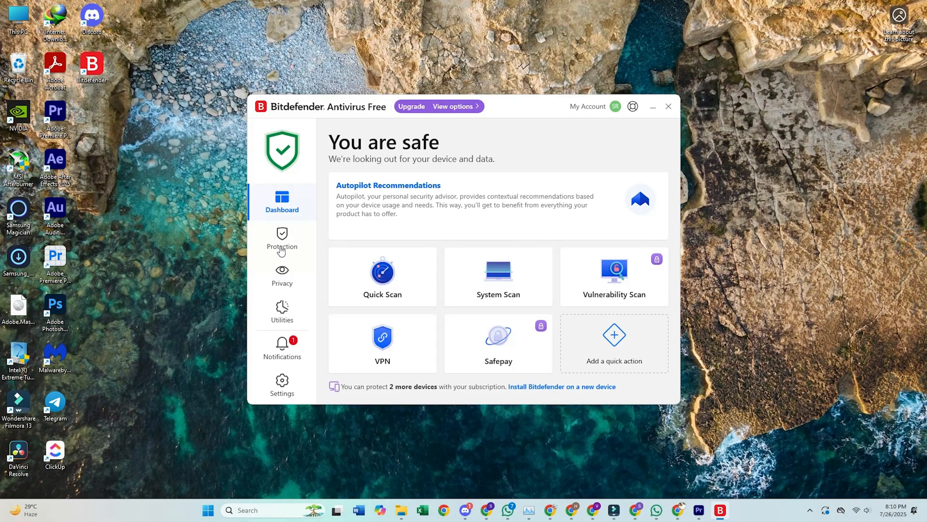
{"action": "left_click", "coordinate": [282, 241]}
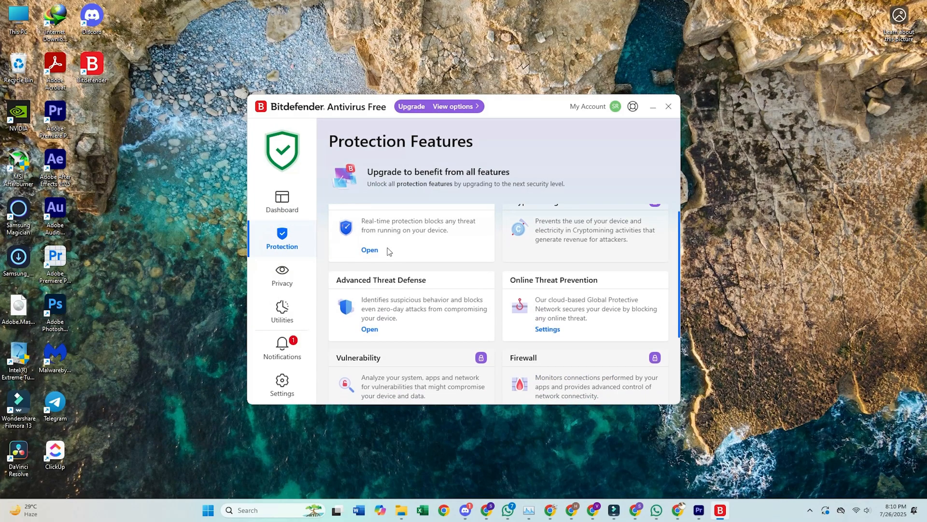
{"action": "scroll", "scroll_direction": "down", "scroll_amount": 3}
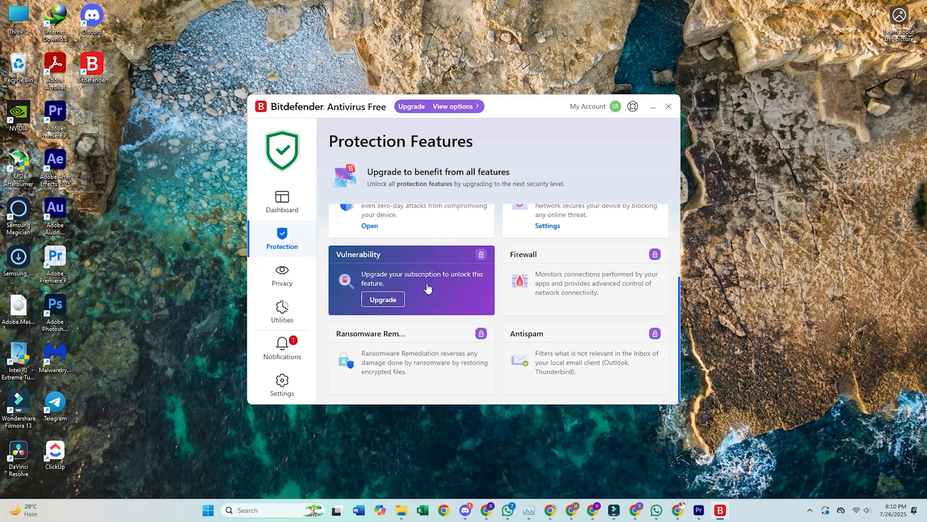
{"action": "left_click", "coordinate": [282, 275]}
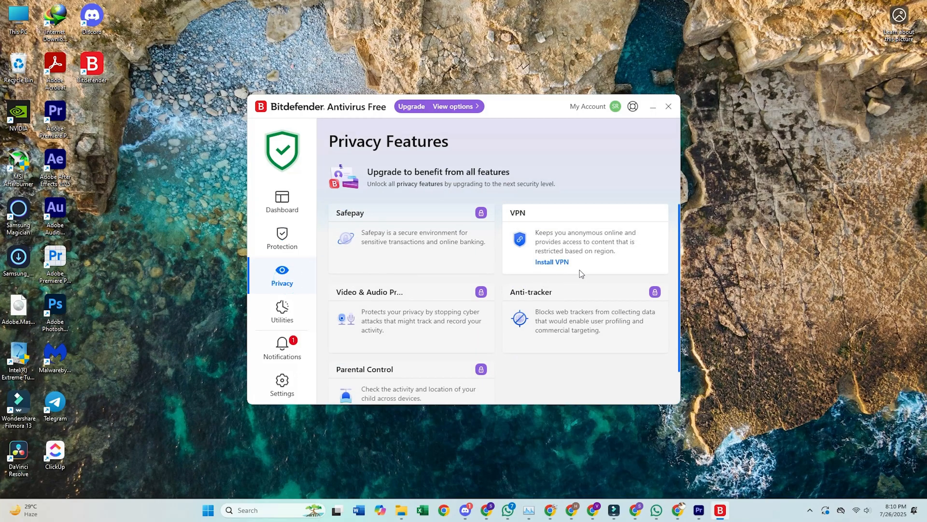
- View the Utilities features and the notifications about detected infected items
{"action": "scroll", "scroll_direction": "down", "scroll_amount": 3}
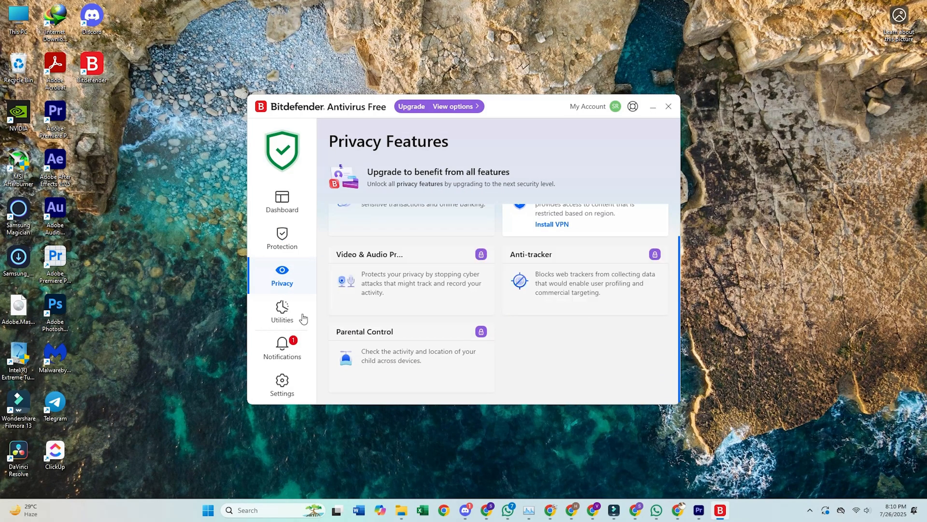
{"action": "left_click", "coordinate": [281, 312]}
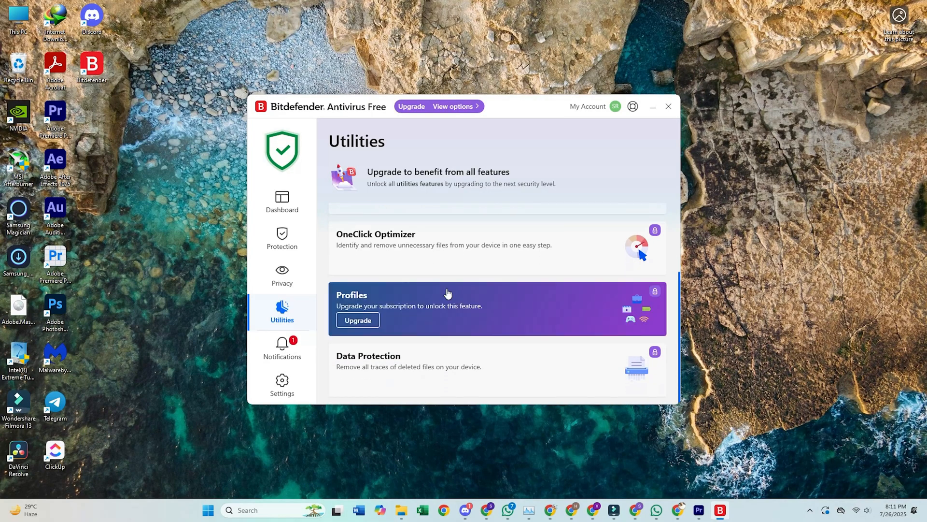
{"action": "left_click", "coordinate": [282, 348]}
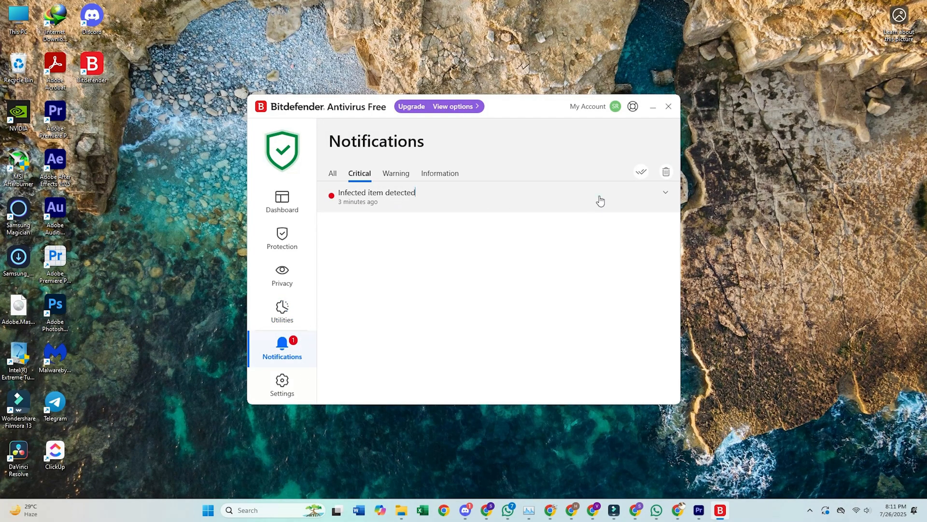
{"action": "left_click", "coordinate": [377, 192]}
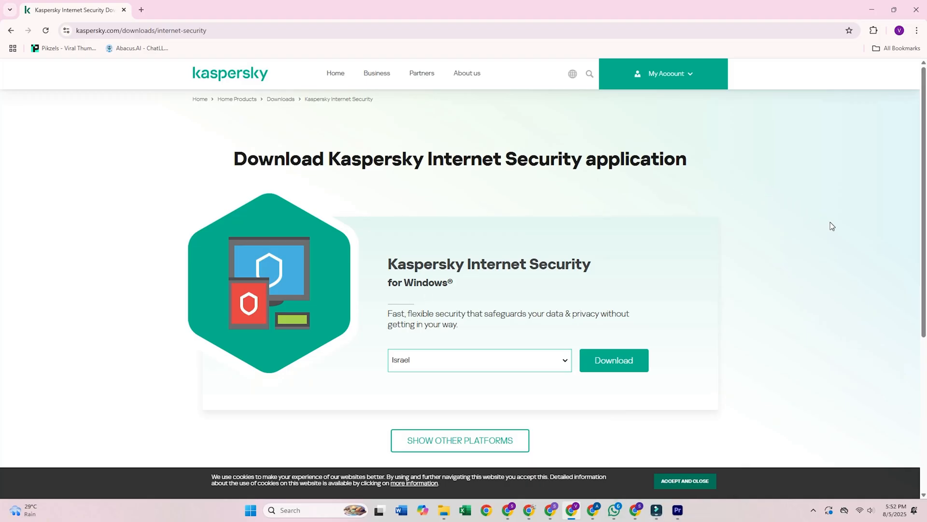
{"action": "mouse_move", "coordinate": [826, 230]}
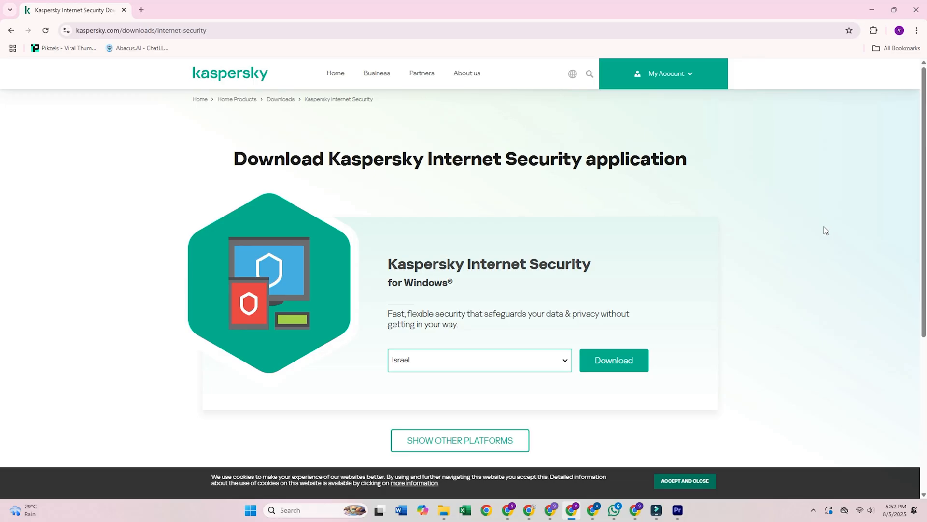
{"action": "scroll", "scroll_direction": "down", "scroll_amount": 3}
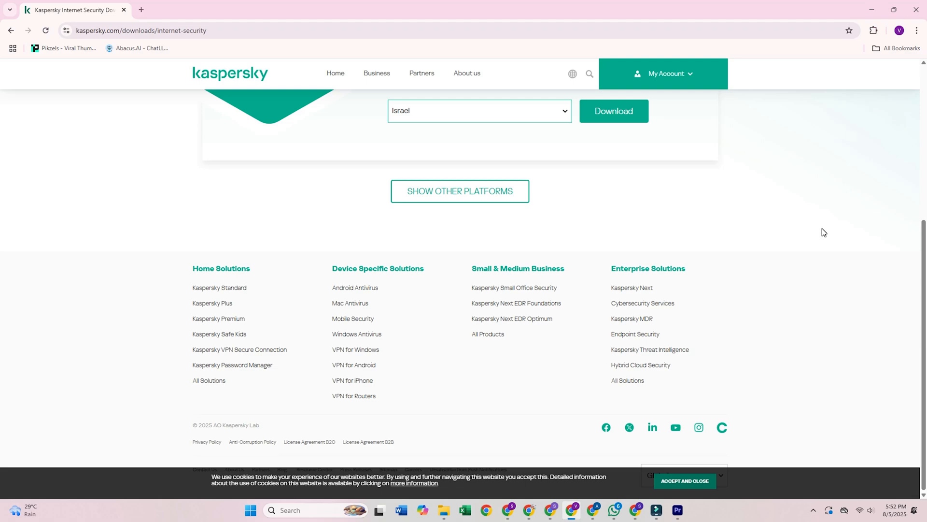
{"action": "left_click", "coordinate": [613, 111]}
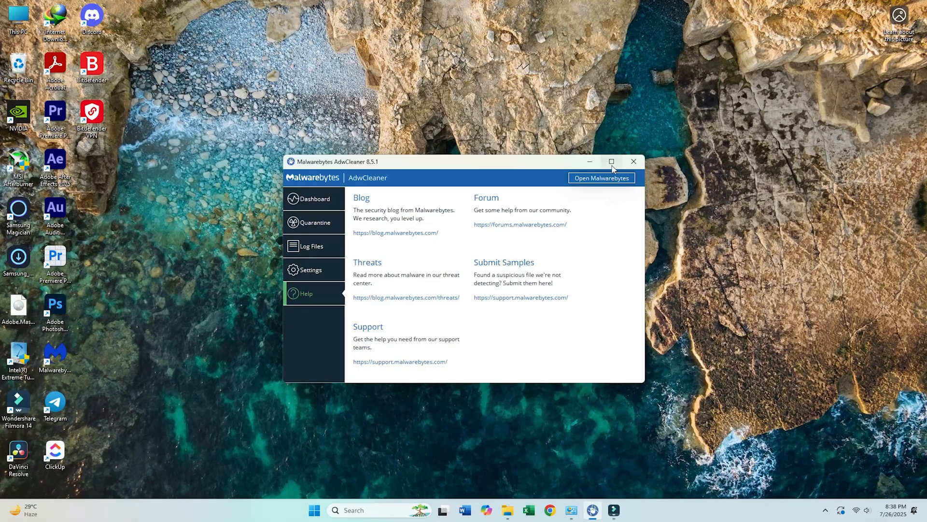
- Browse AdwCleaner's dashboard, log files and quarantined PUPs, then its Settings page
{"action": "left_click", "coordinate": [314, 199]}
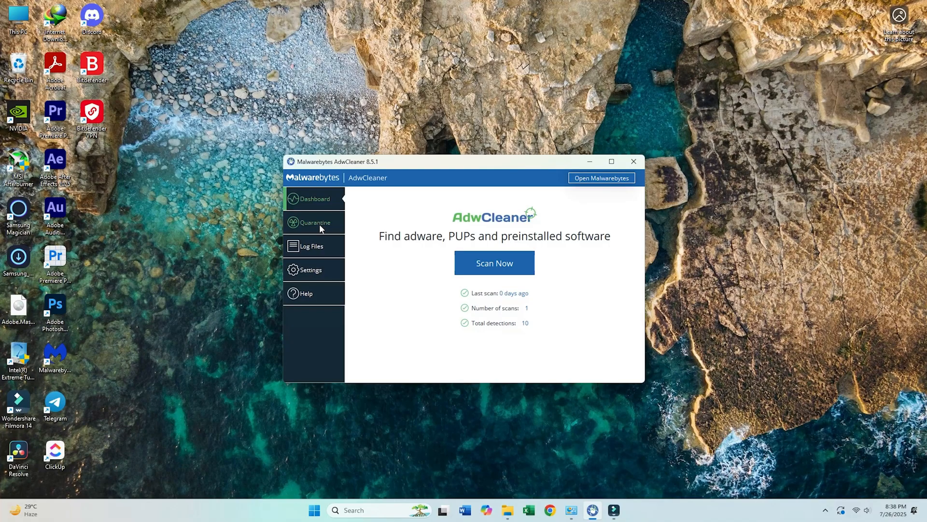
{"action": "left_click", "coordinate": [310, 245]}
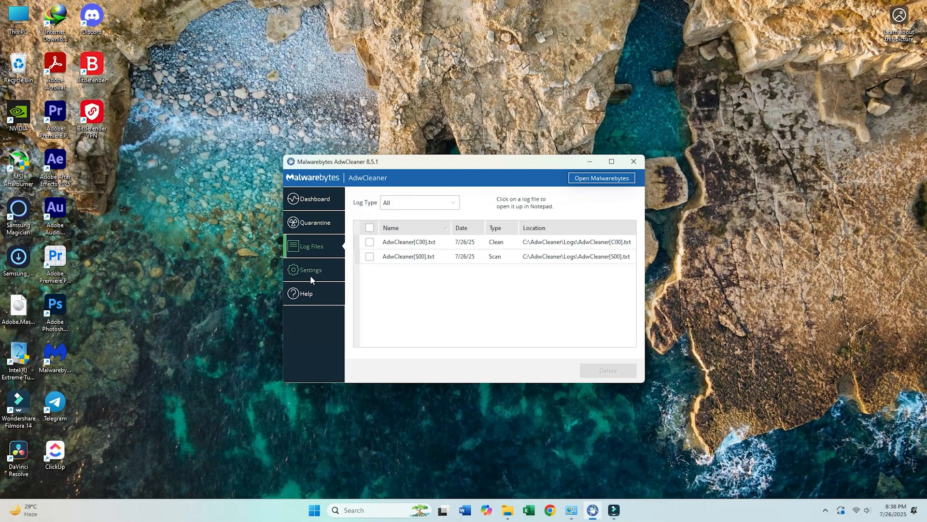
{"action": "left_click", "coordinate": [317, 223]}
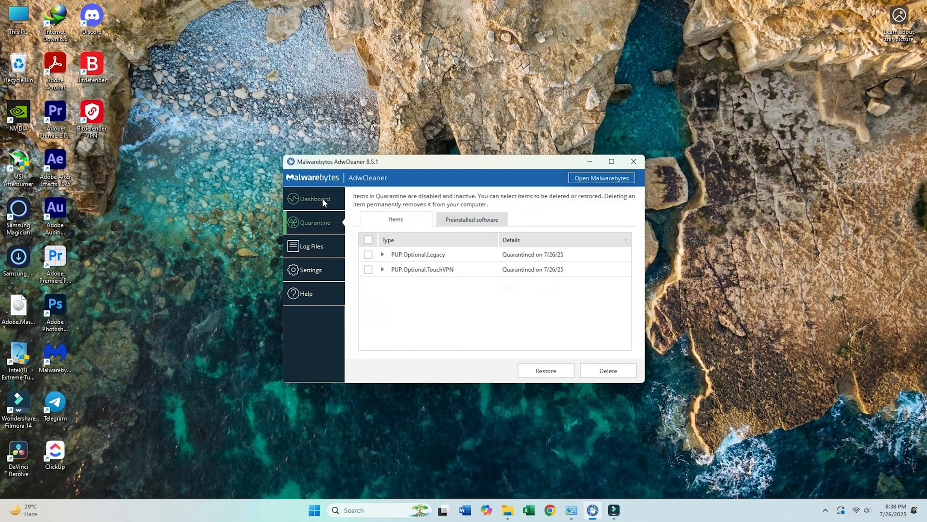
{"action": "left_click", "coordinate": [314, 199]}
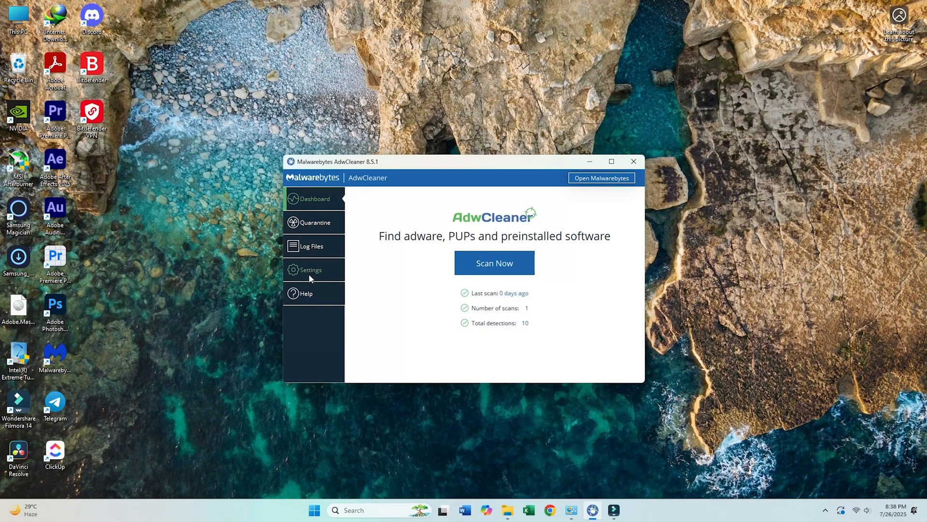
{"action": "left_click", "coordinate": [310, 269]}
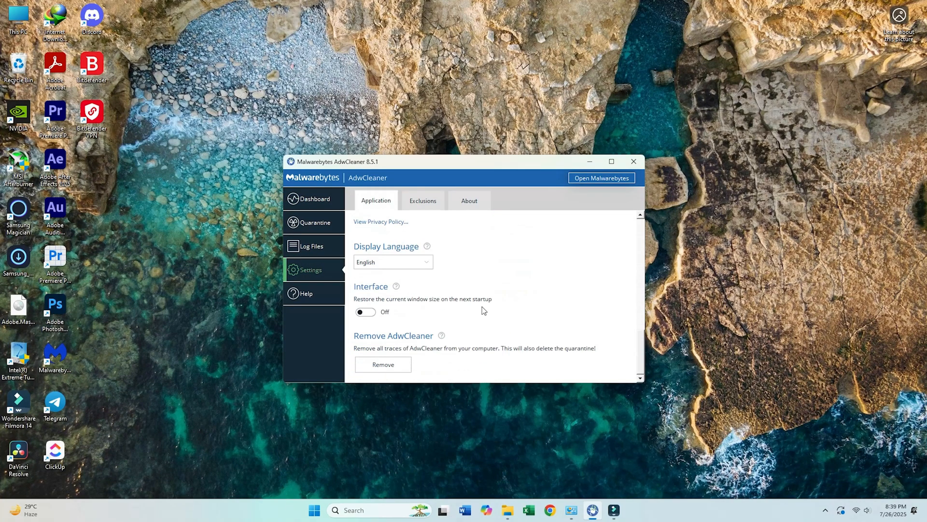
{"action": "mouse_move", "coordinate": [489, 308]}
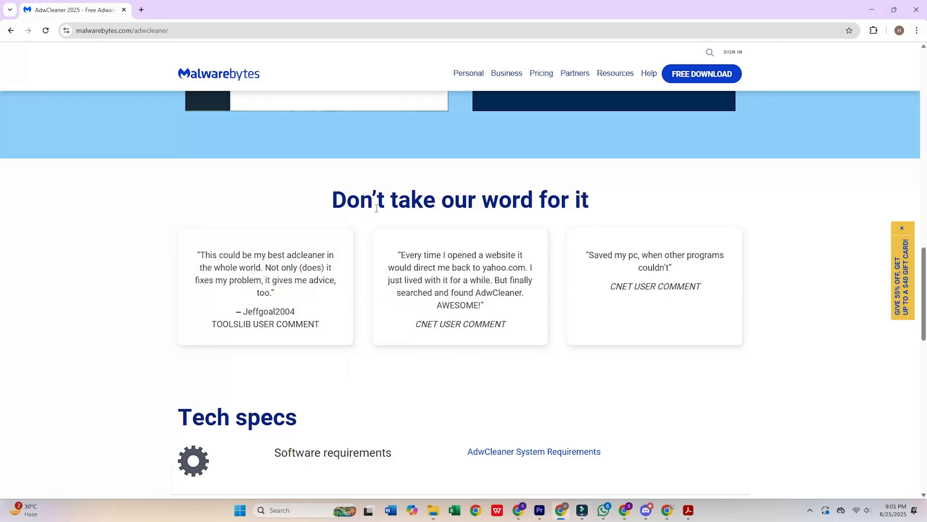
{"action": "scroll", "scroll_direction": "up", "scroll_amount": 3}
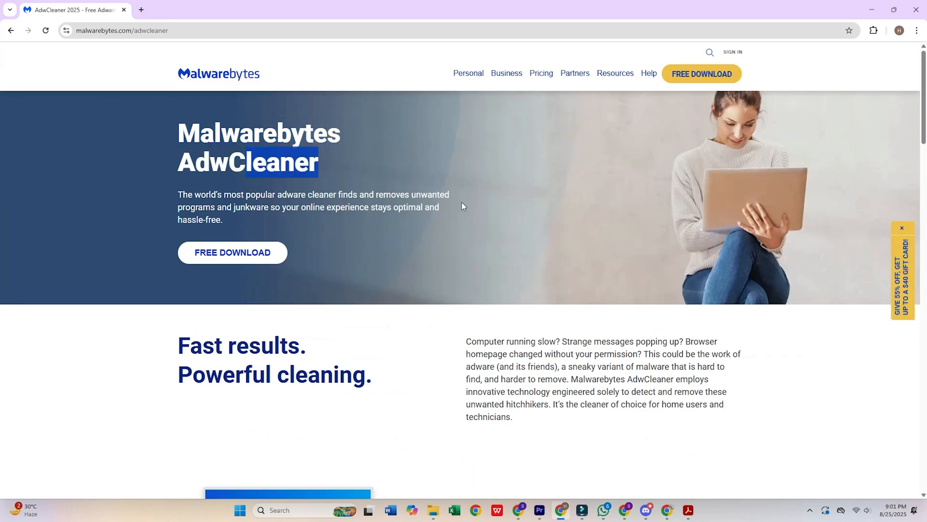
{"action": "scroll", "scroll_direction": "down", "scroll_amount": 3}
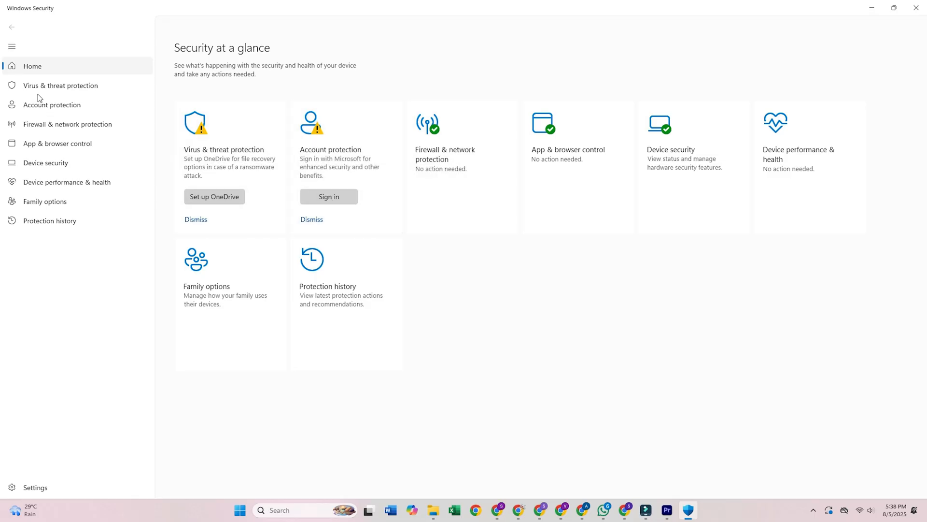
- View Virus & threat protection and Protection updates, then the real-time, cloud-delivered and sample submission toggles
{"action": "left_click", "coordinate": [60, 85]}
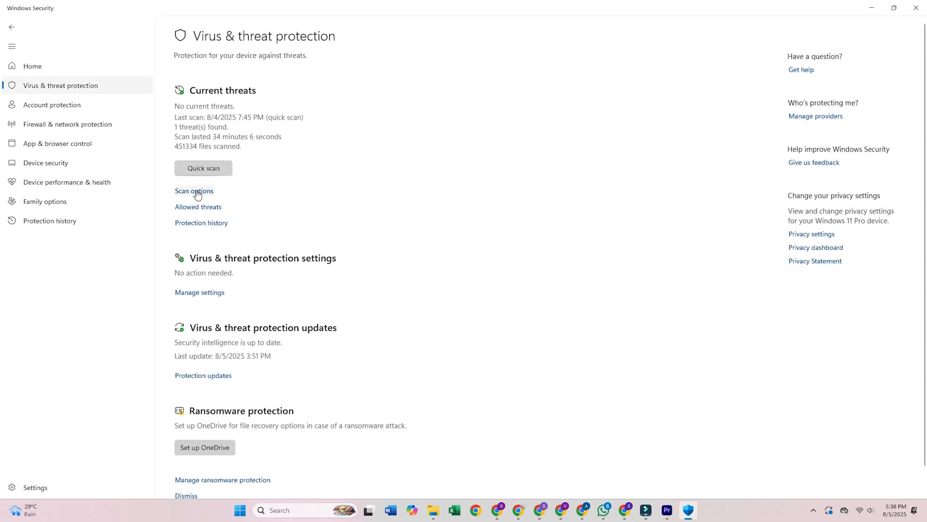
{"action": "scroll", "scroll_direction": "down", "scroll_amount": 3}
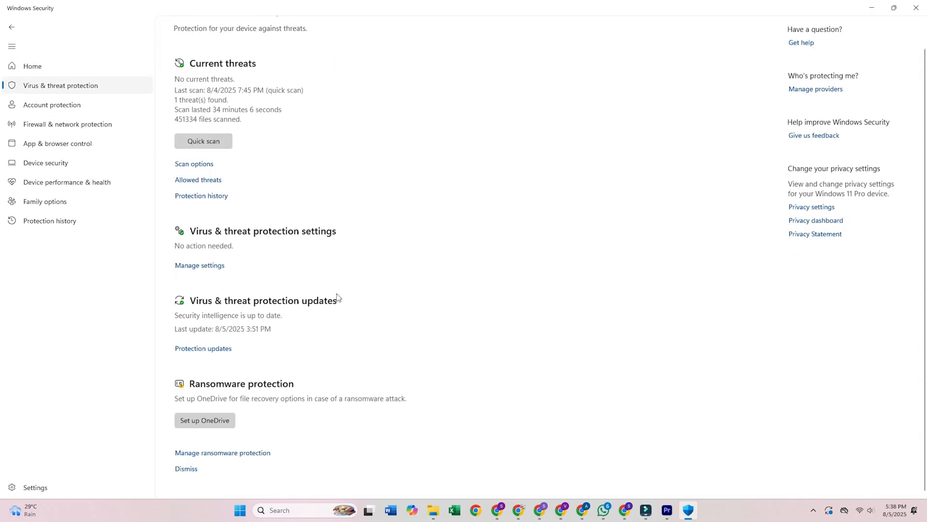
{"action": "left_click", "coordinate": [202, 348]}
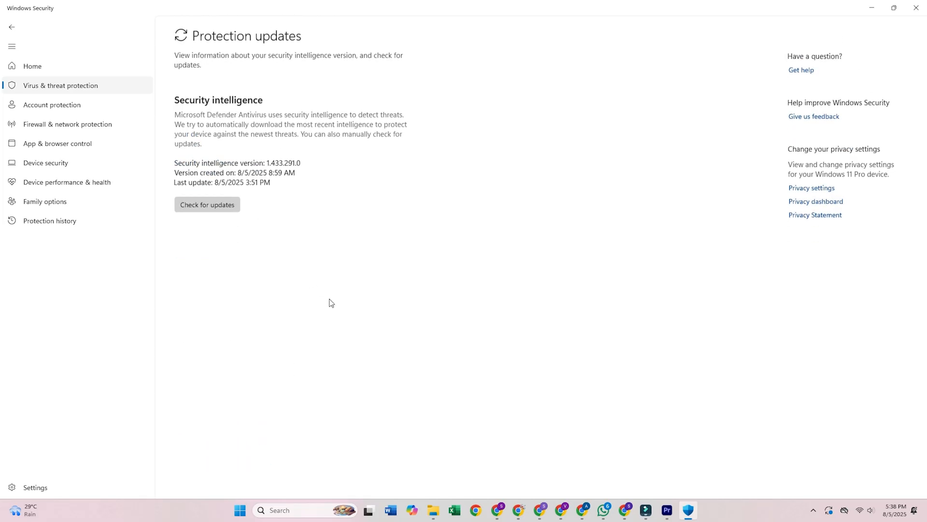
{"action": "left_click", "coordinate": [11, 27]}
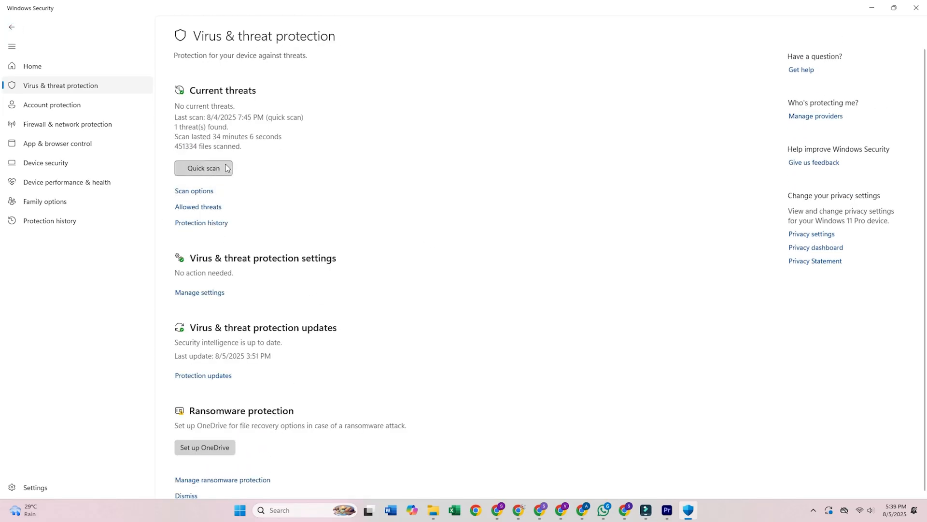
{"action": "left_click", "coordinate": [199, 292]}
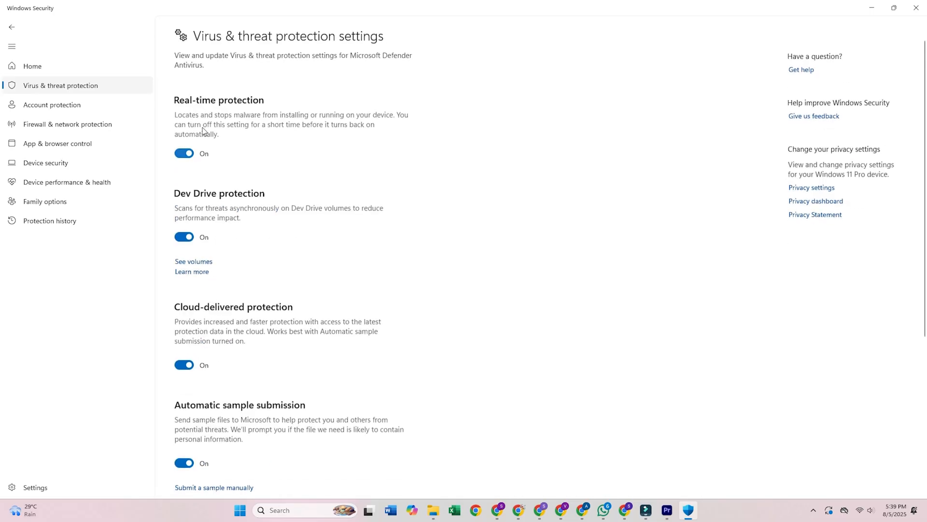
{"action": "scroll", "scroll_direction": "down", "scroll_amount": 3}
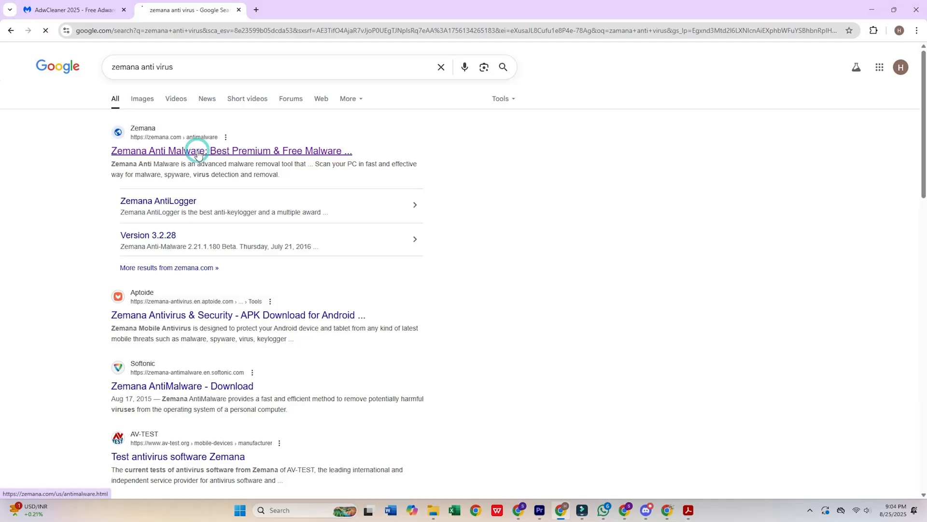
- Open the Zemana AntiMalware 3.0 product page and highlight part of its title
{"action": "left_click", "coordinate": [231, 151]}
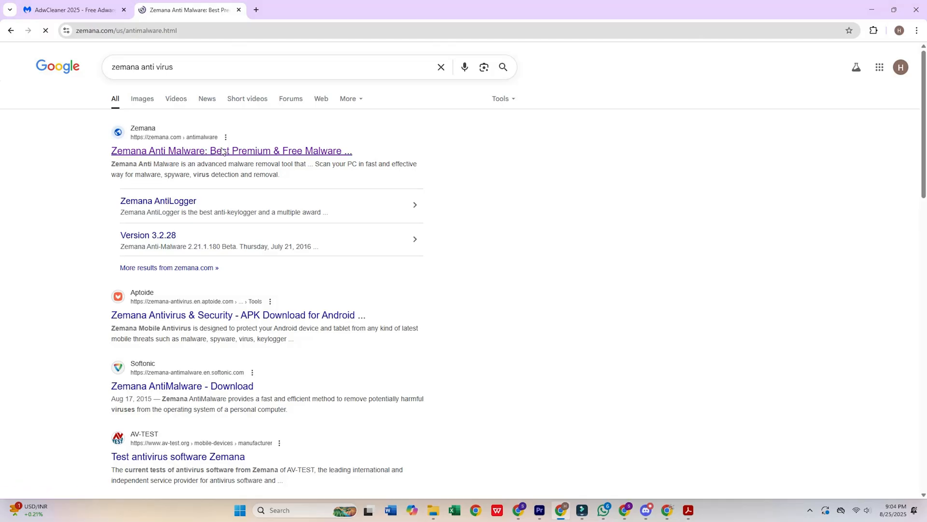
{"action": "left_click", "coordinate": [231, 150]}
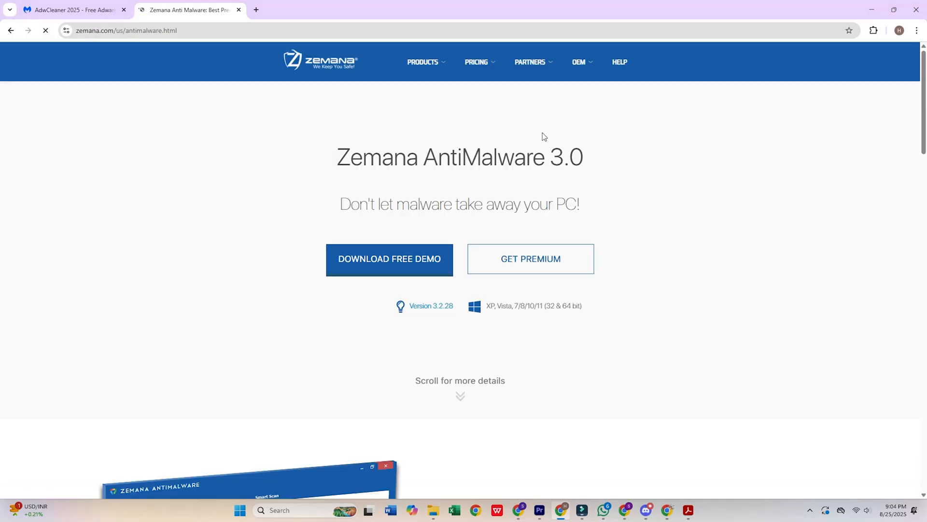
{"action": "left_click_drag", "start_coordinate": [337, 157], "coordinate": [493, 158]}
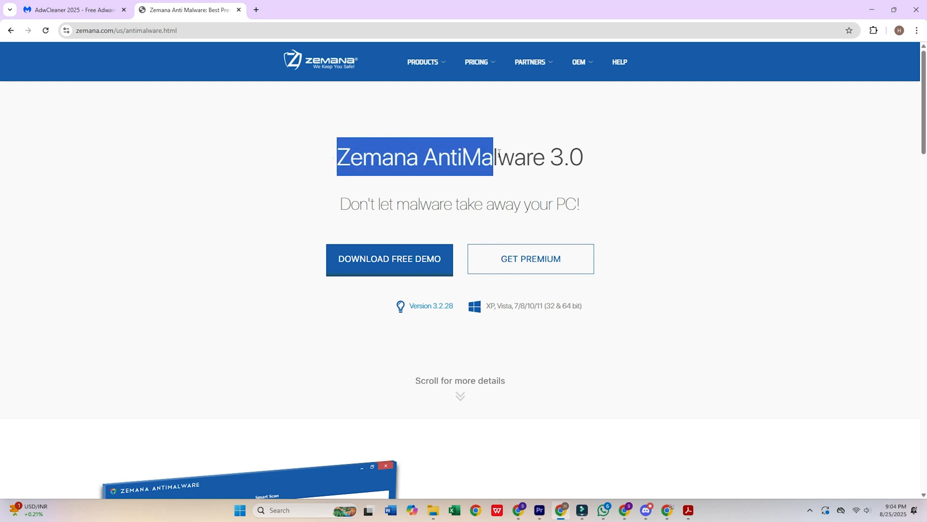
{"action": "left_click", "coordinate": [748, 185]}
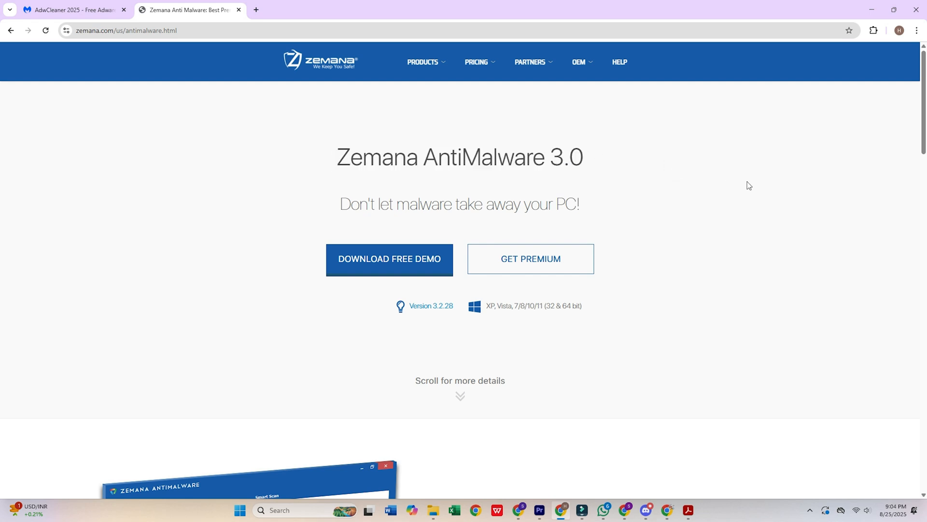
- Scroll through the Fast Scan and Malware removal tool sections to the See how it works screenshot
{"action": "scroll", "scroll_direction": "down", "scroll_amount": 3}
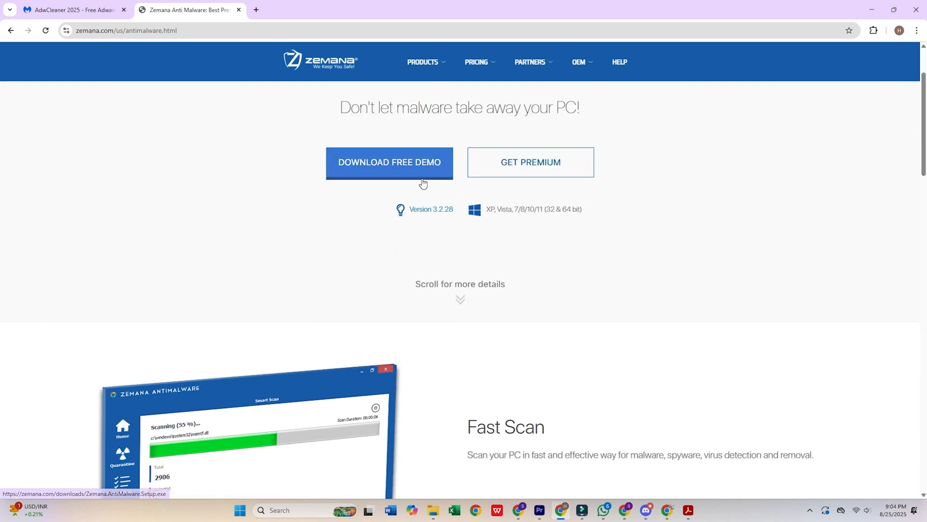
{"action": "scroll", "scroll_direction": "down", "scroll_amount": 3}
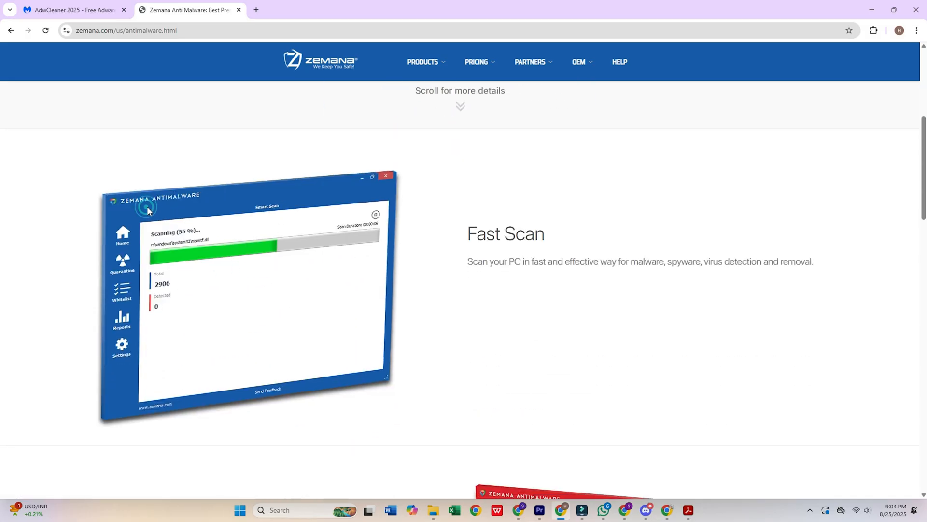
{"action": "scroll", "scroll_direction": "down", "scroll_amount": 3}
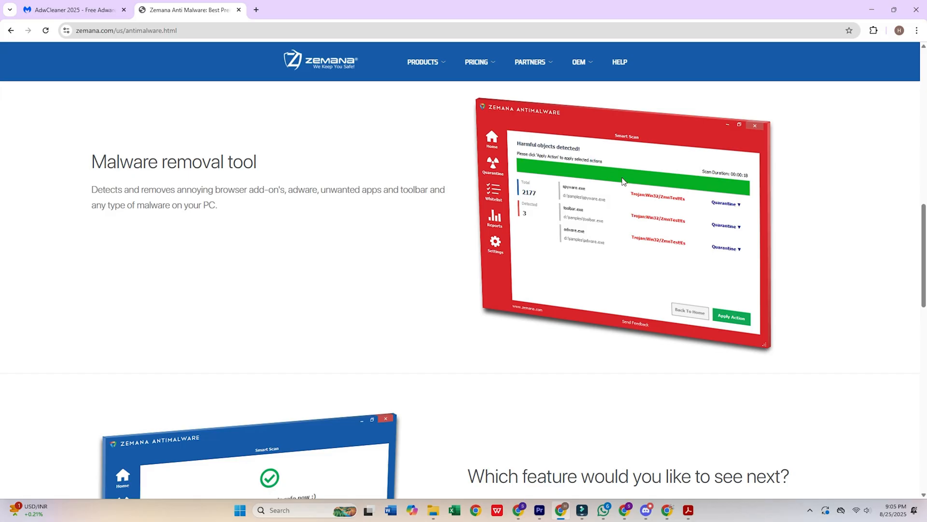
{"action": "scroll", "scroll_direction": "down", "scroll_amount": 3}
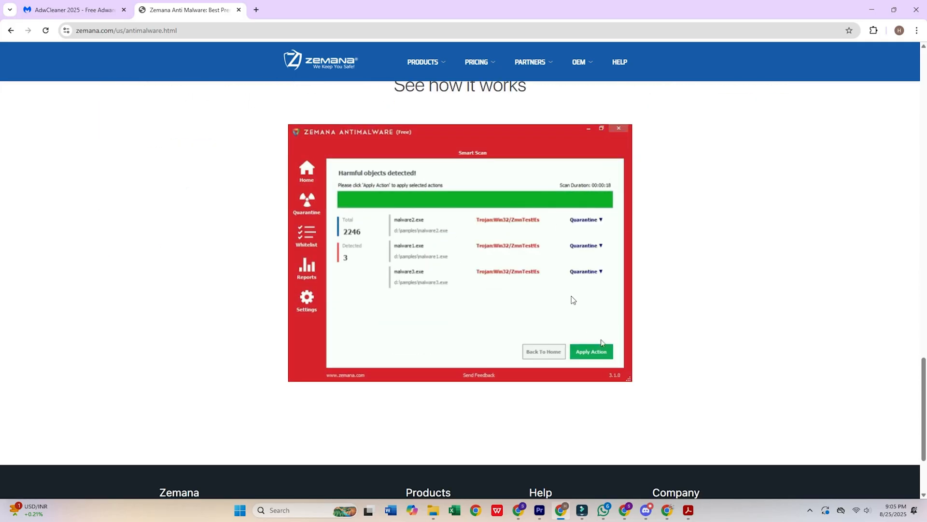
{"action": "left_click", "coordinate": [591, 352]}
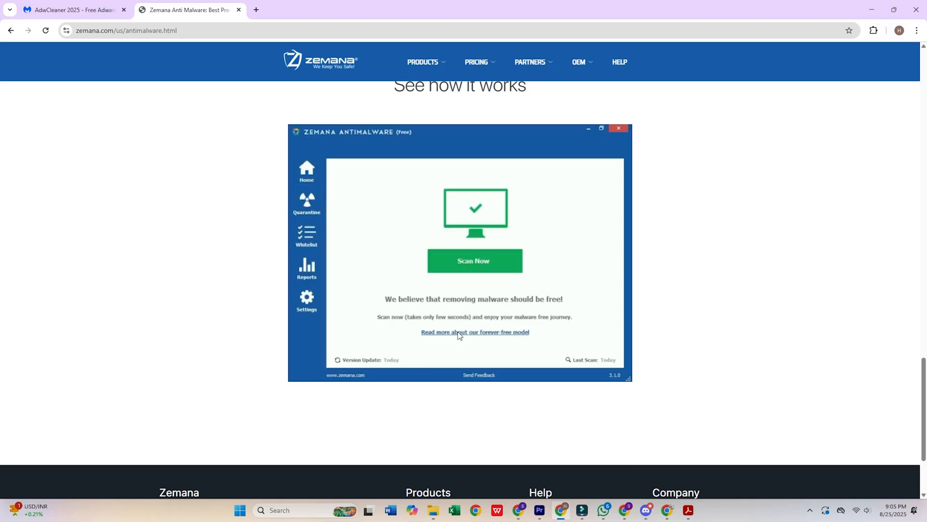
{"action": "left_click", "coordinate": [474, 261]}
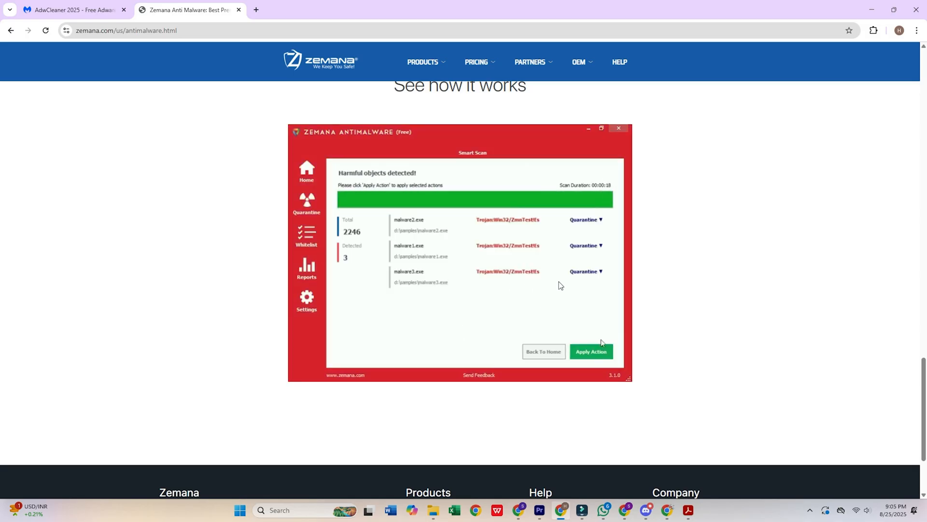
{"action": "left_click", "coordinate": [590, 352]}
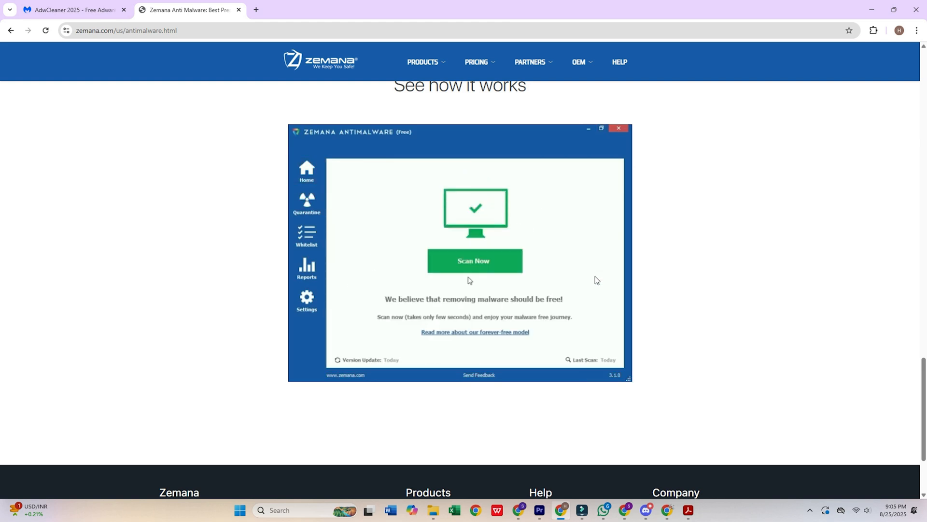
{"action": "left_click", "coordinate": [474, 261]}
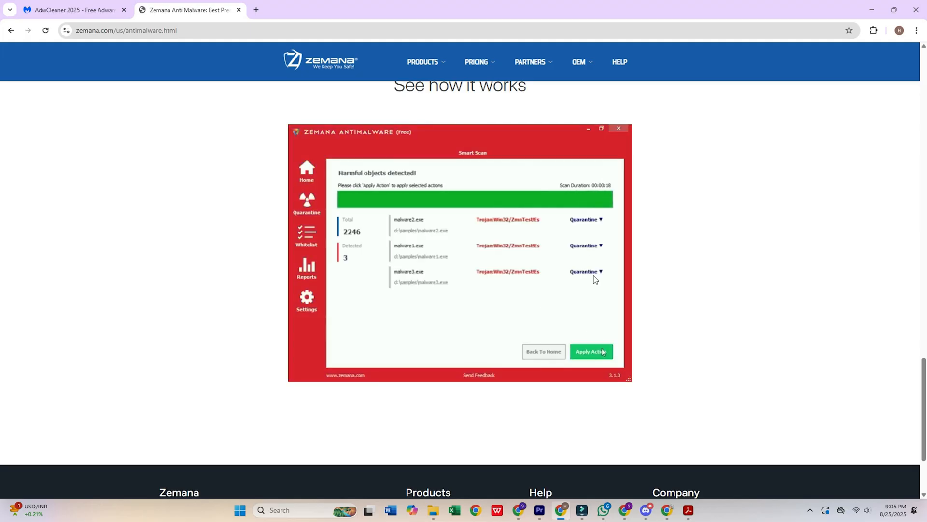
{"action": "left_click", "coordinate": [591, 352]}
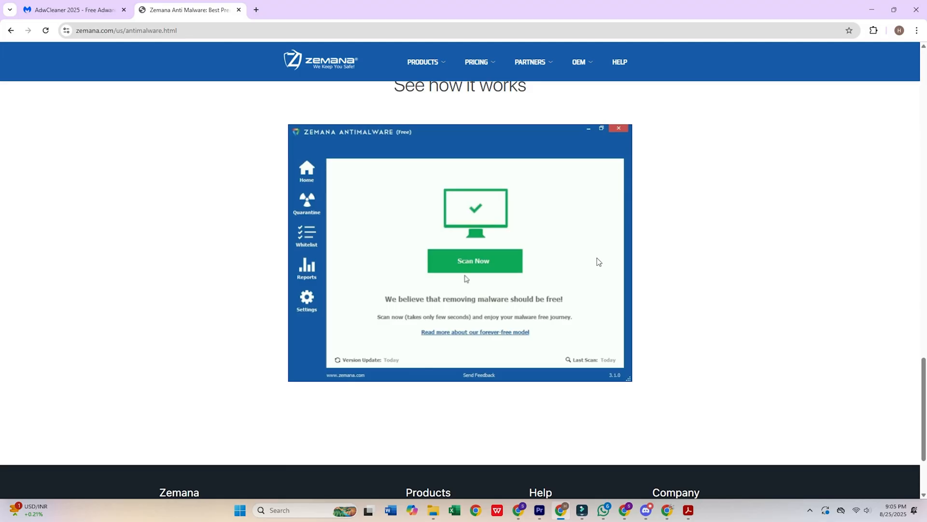
{"action": "left_click", "coordinate": [475, 260]}
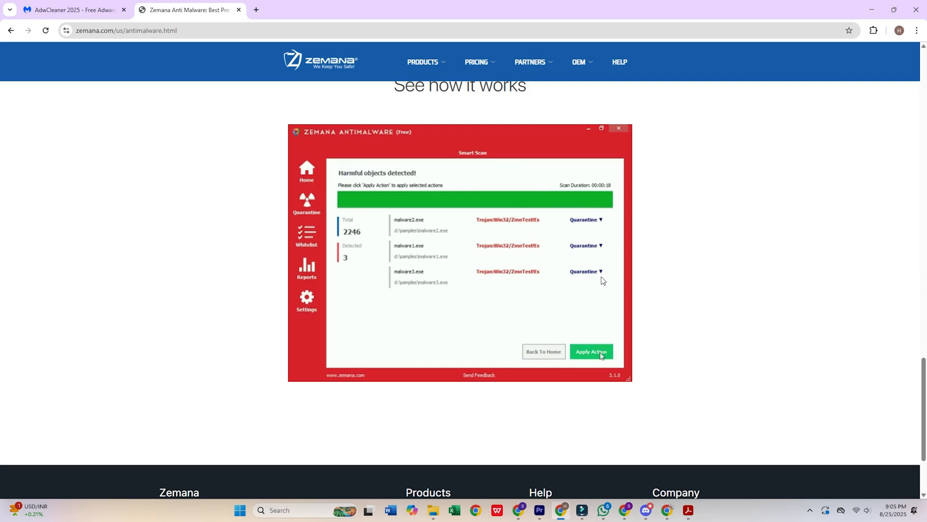
{"action": "left_click", "coordinate": [591, 351]}
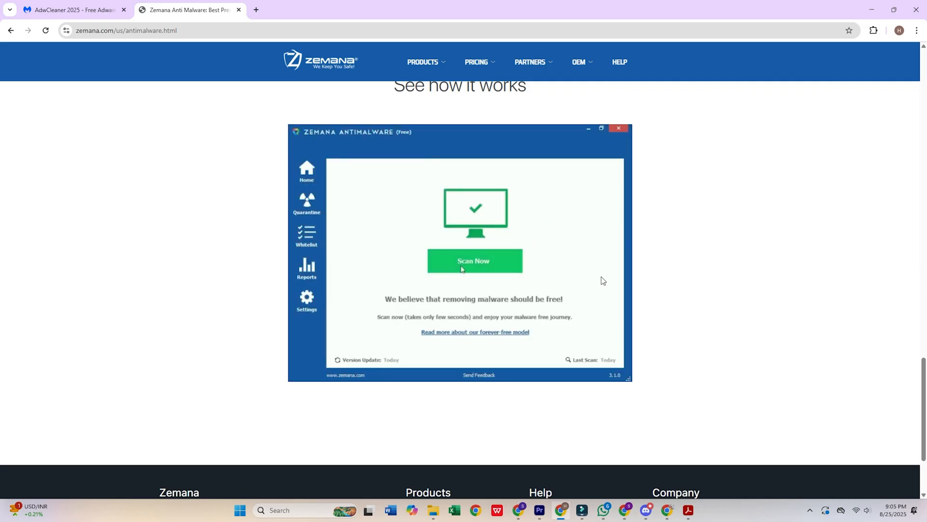
{"action": "left_click", "coordinate": [474, 260]}
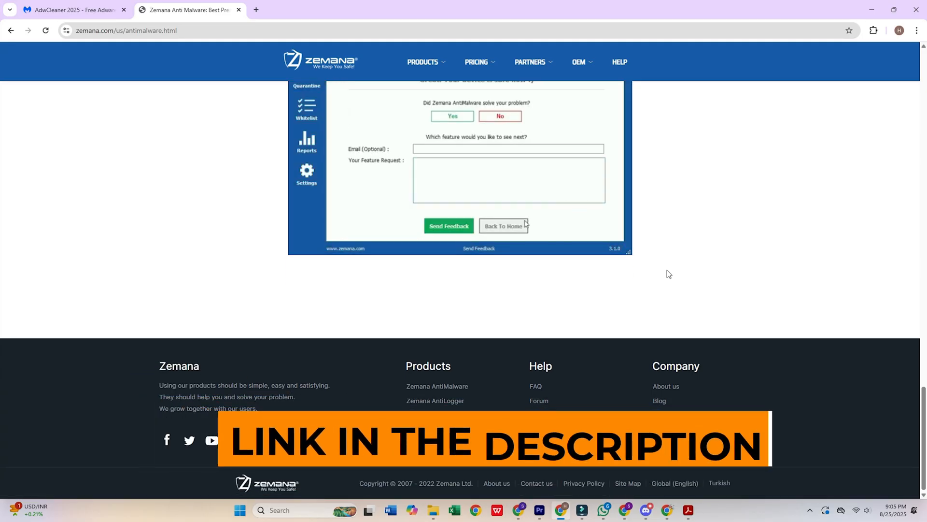
- Return to the page top, reach AntiMalware via the Products menu, then view the Pricing menu
{"action": "left_click", "coordinate": [503, 225]}
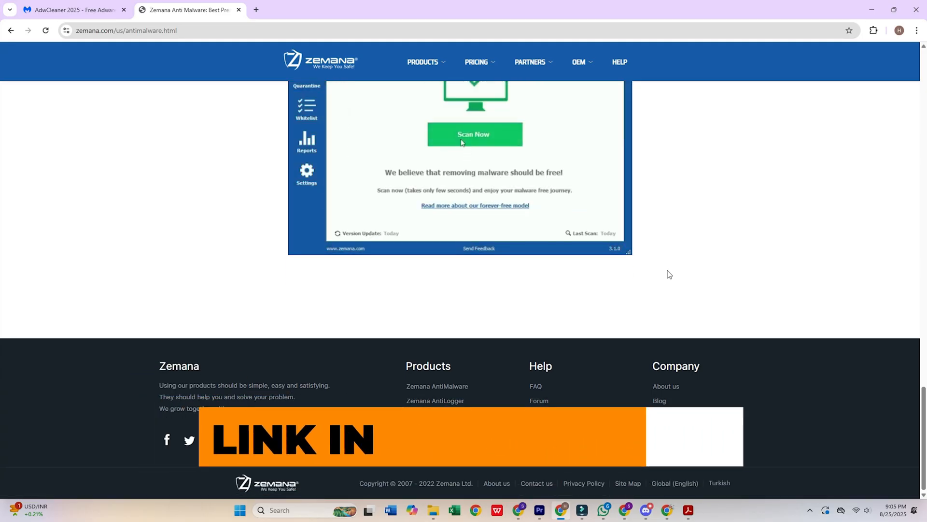
{"action": "scroll", "scroll_direction": "up", "scroll_amount": 3}
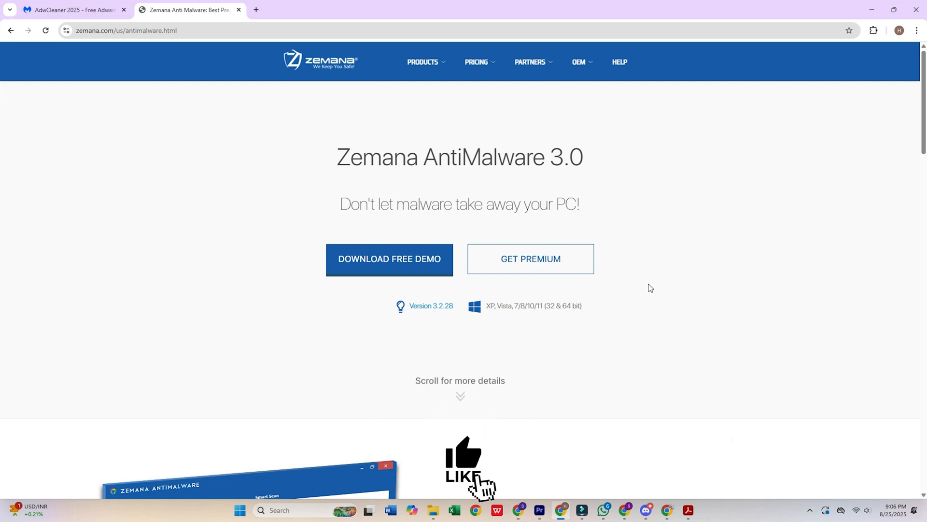
{"action": "left_click", "coordinate": [423, 62]}
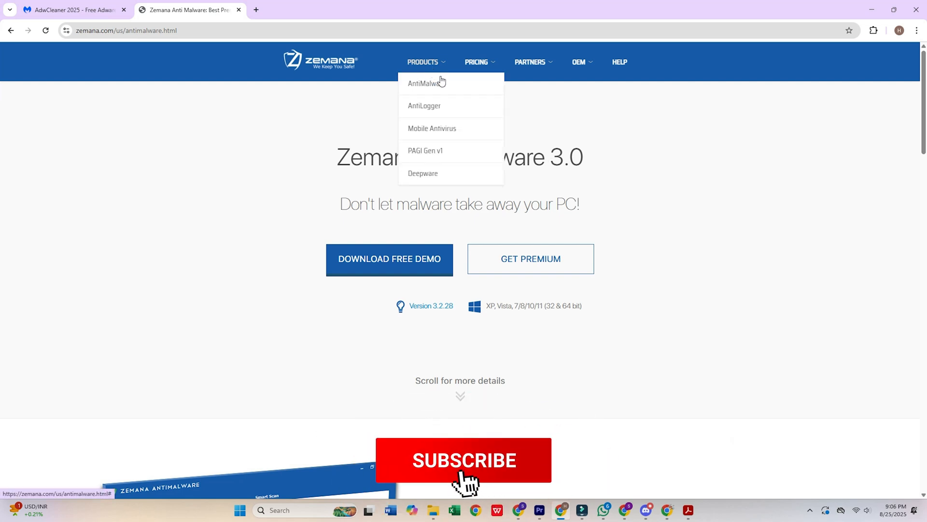
{"action": "left_click", "coordinate": [464, 460]}
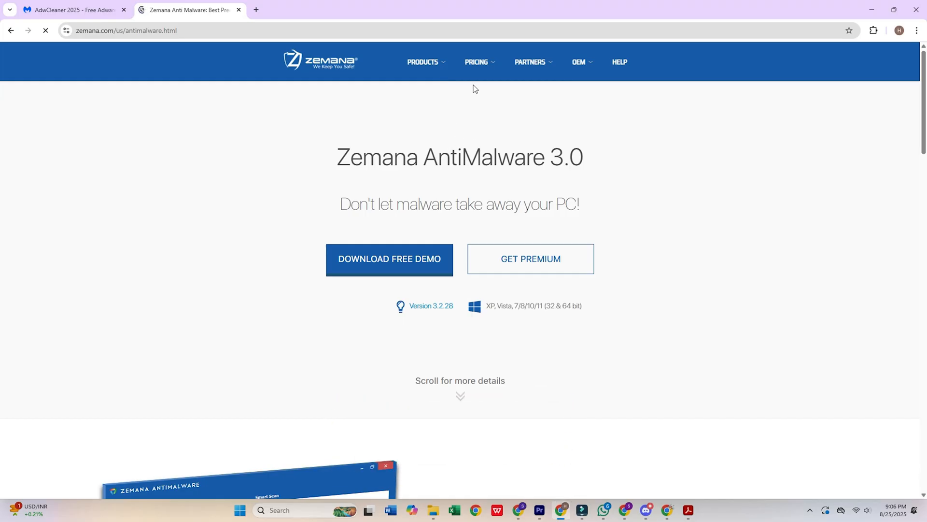
{"action": "left_click", "coordinate": [476, 62]}
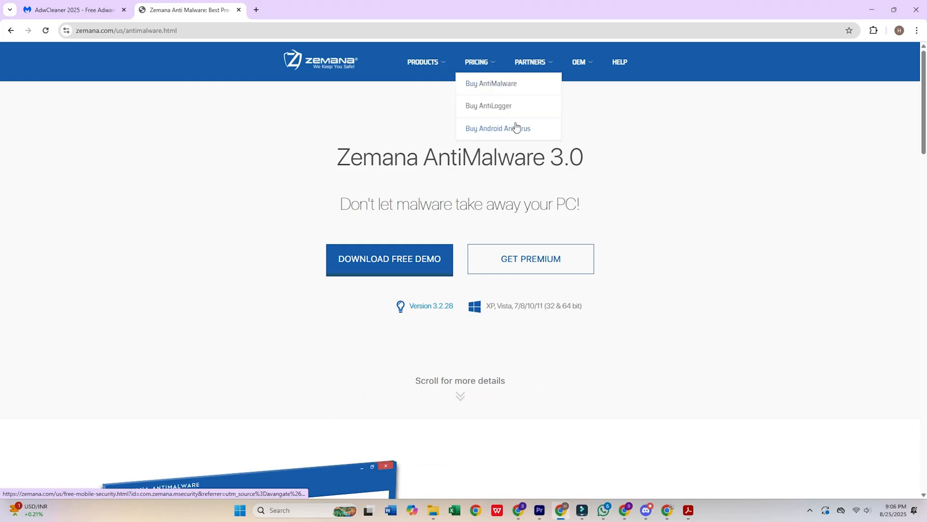